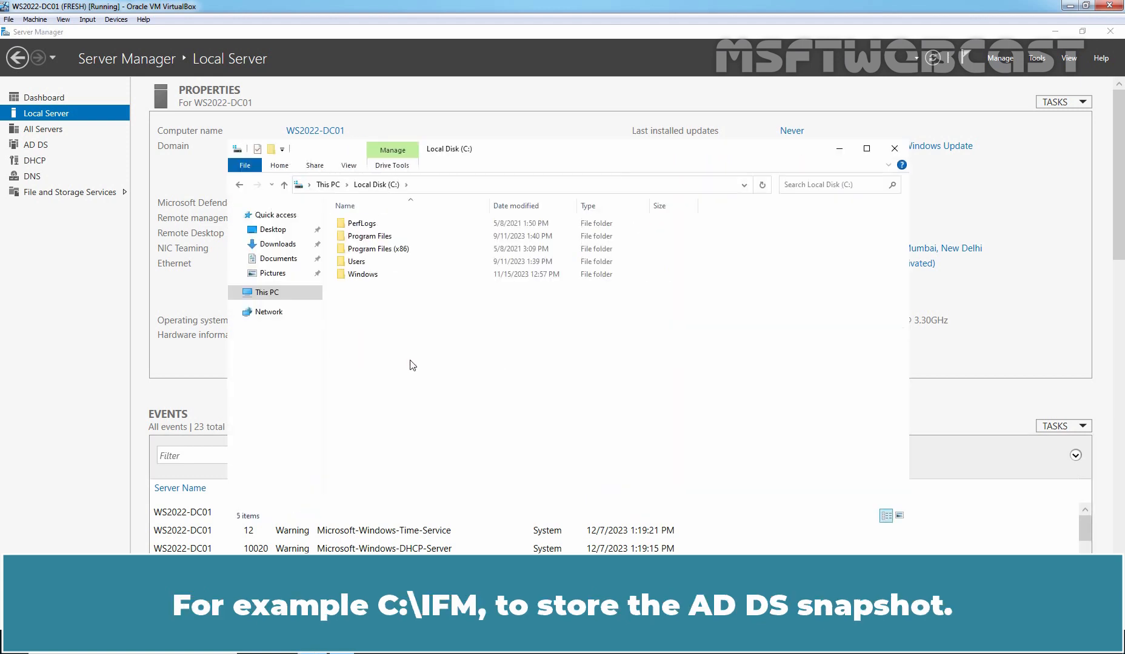
Step: Name the new folder IFM at the root of the C: drive
text(IFM)
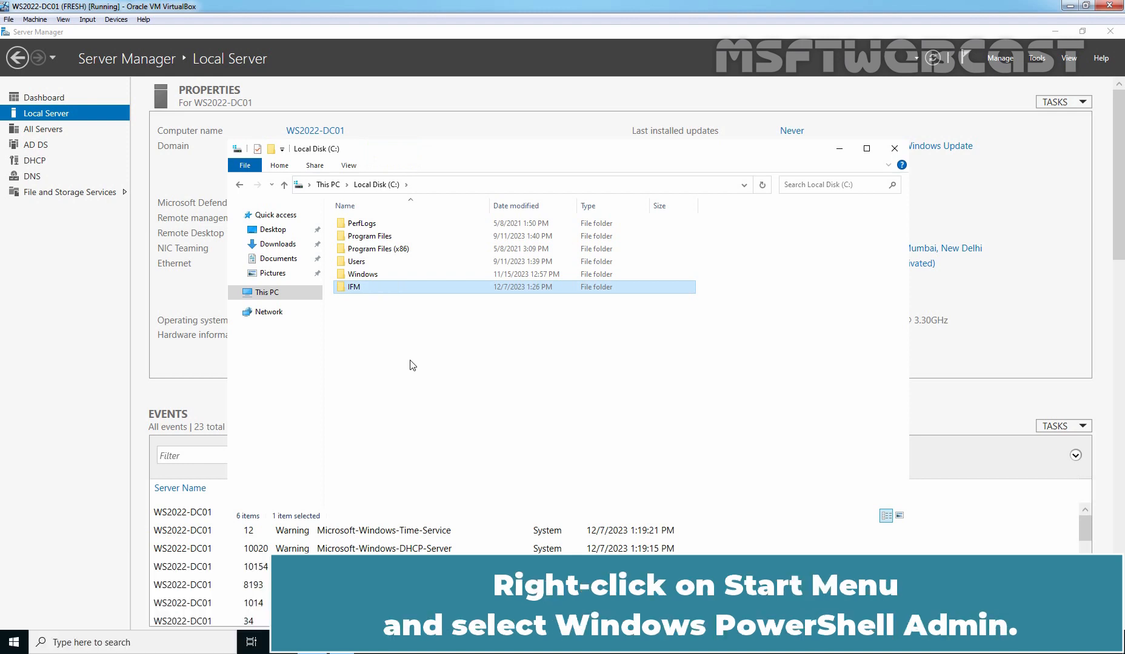
Step: Start ntdsutil in an elevated Windows PowerShell session
right_click(13, 642)
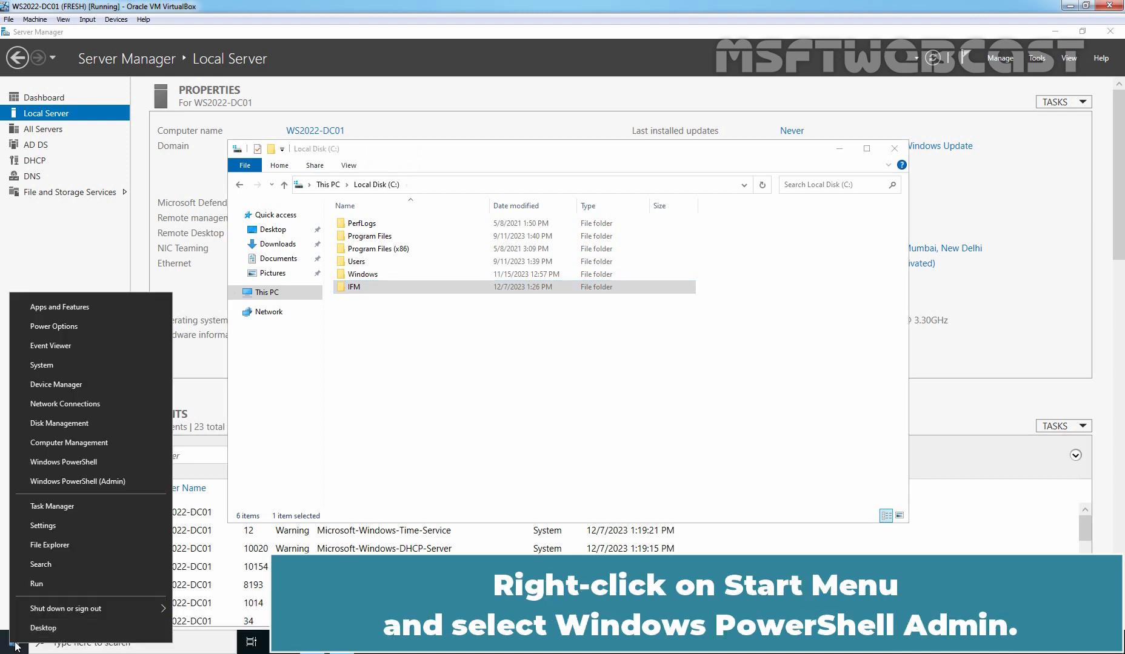
click(77, 482)
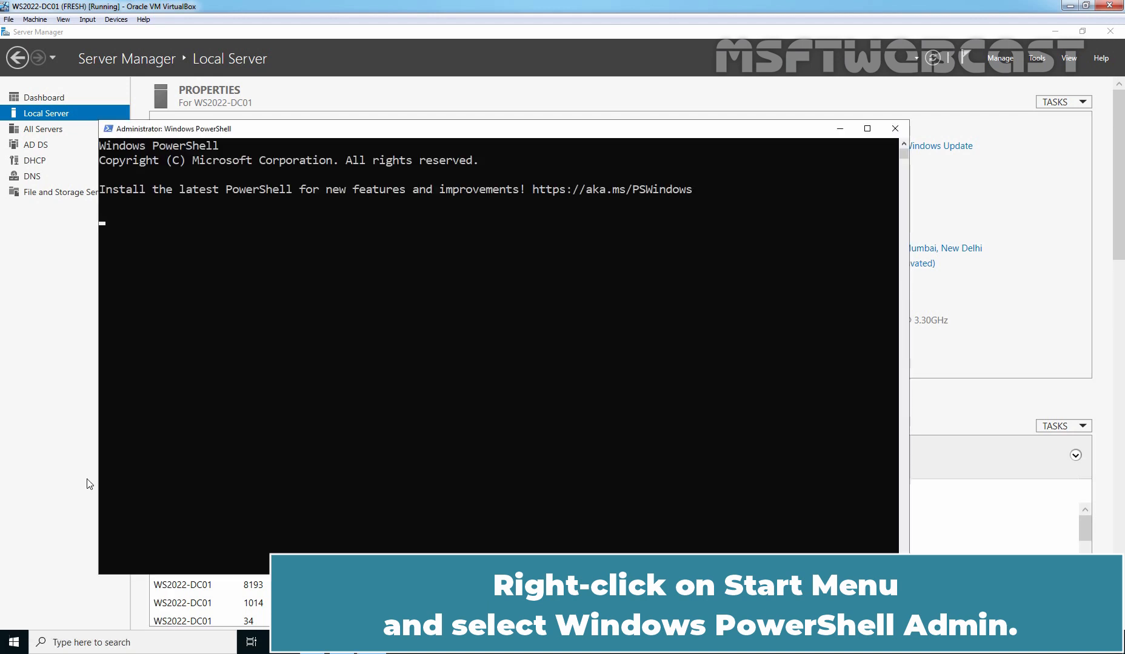
text(nistrator> n)
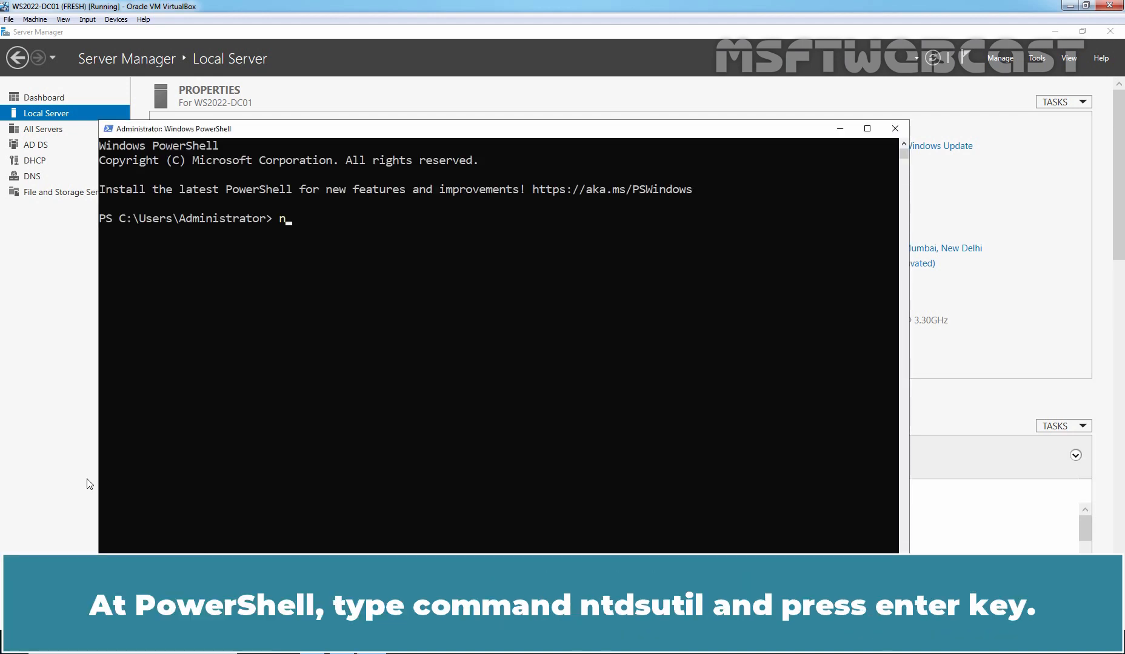
text(tdsutil)
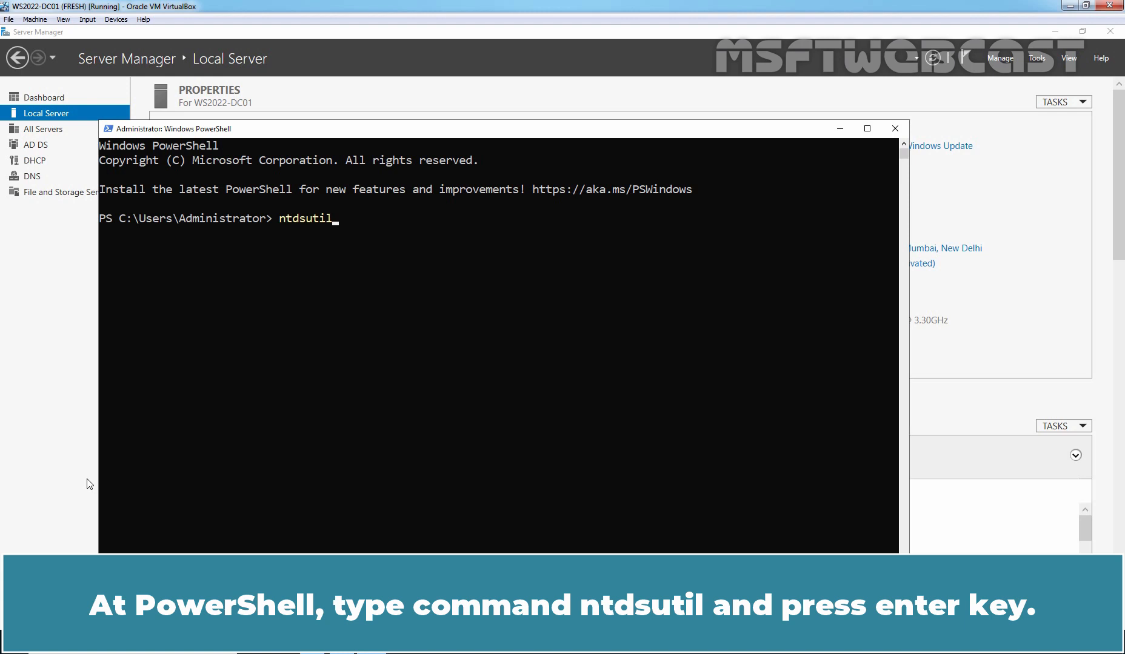
key(Return)
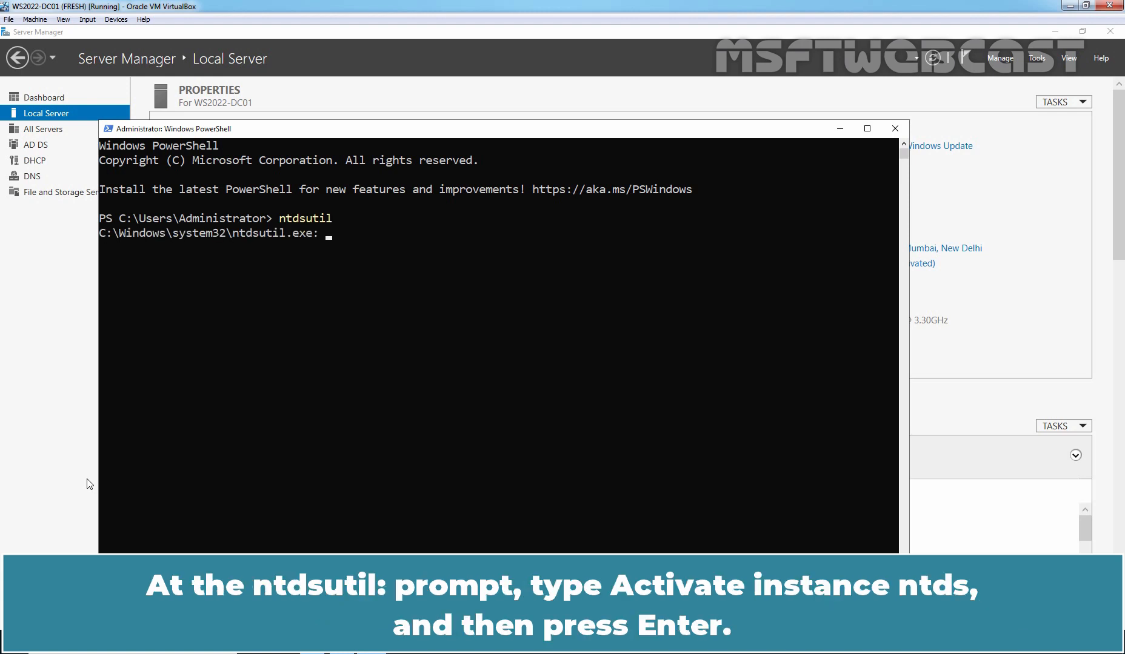
Step: Activate the ntds instance and create full IFM media with SYSVOL in c:\ifm
text(activate insta)
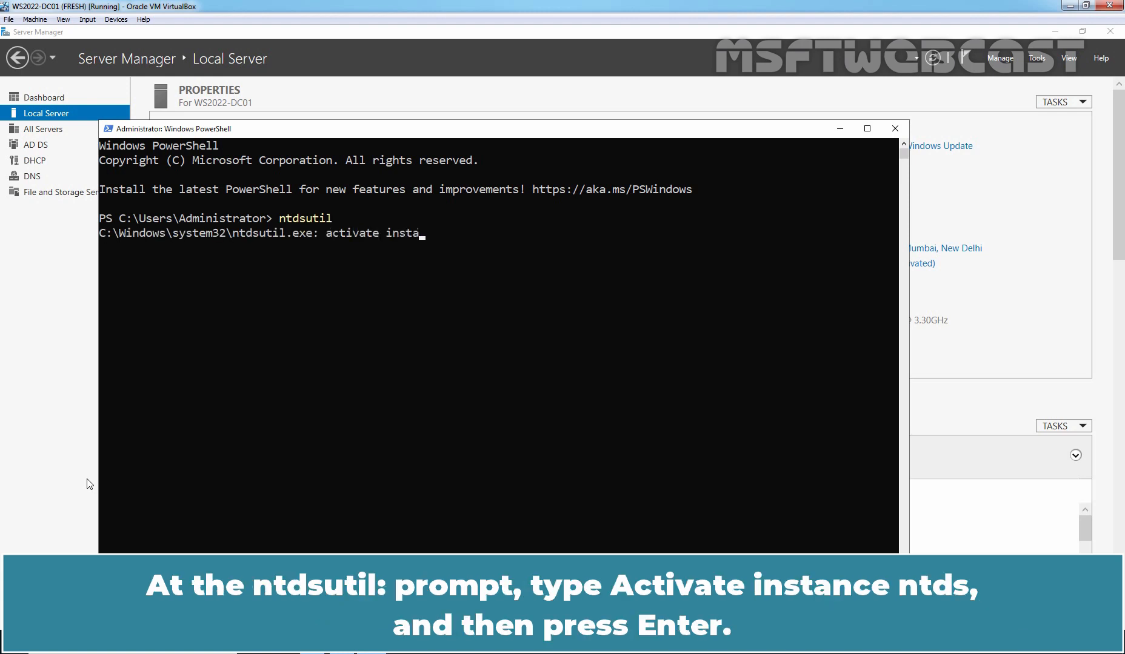
text(nce ntds)
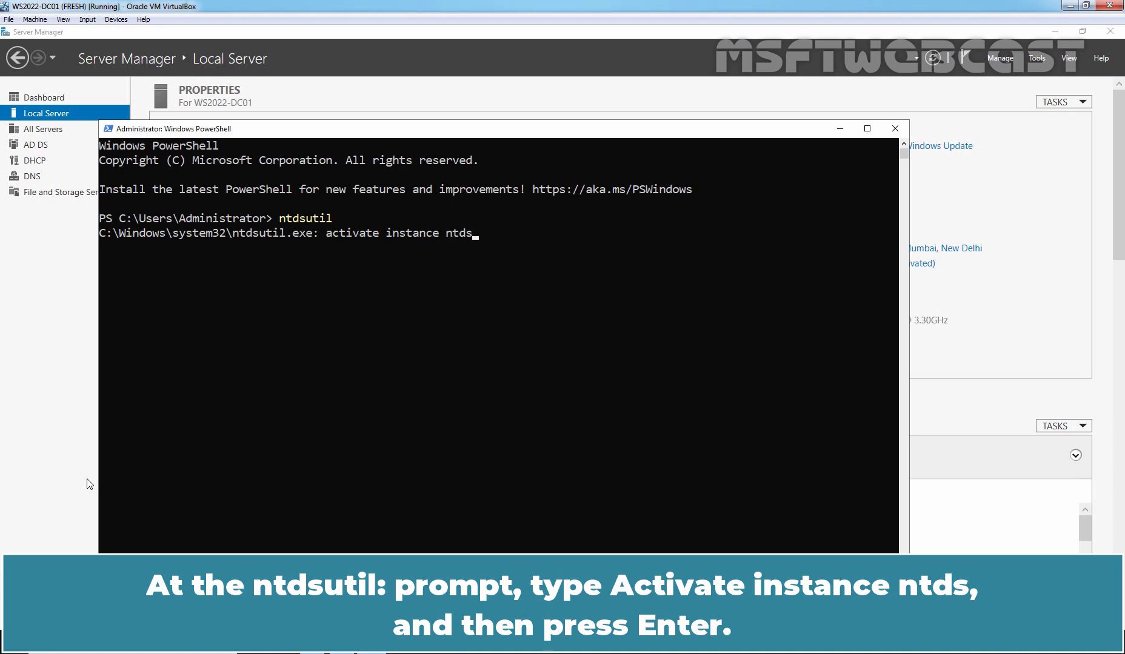
key(Return)
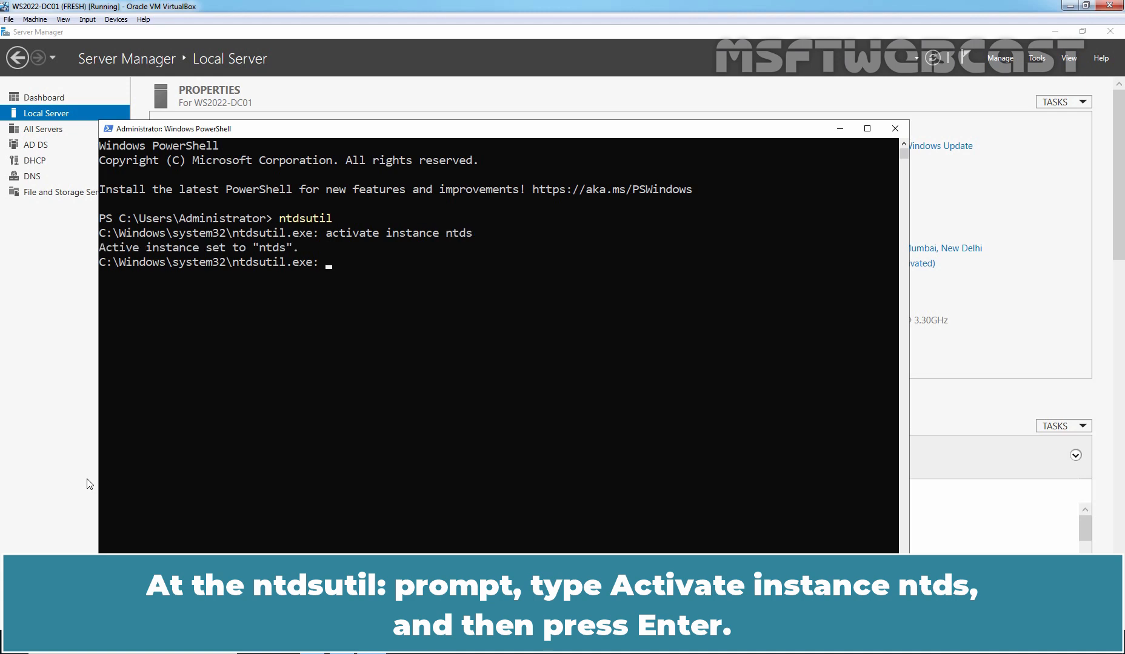
text(ifm)
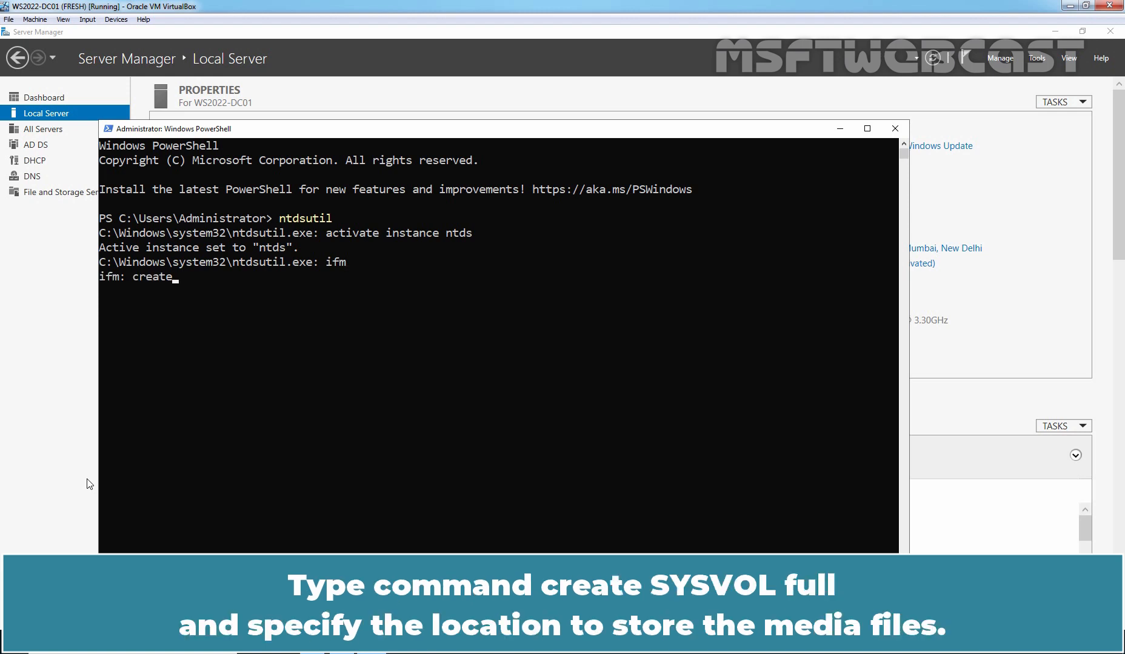
text(sysvol full)
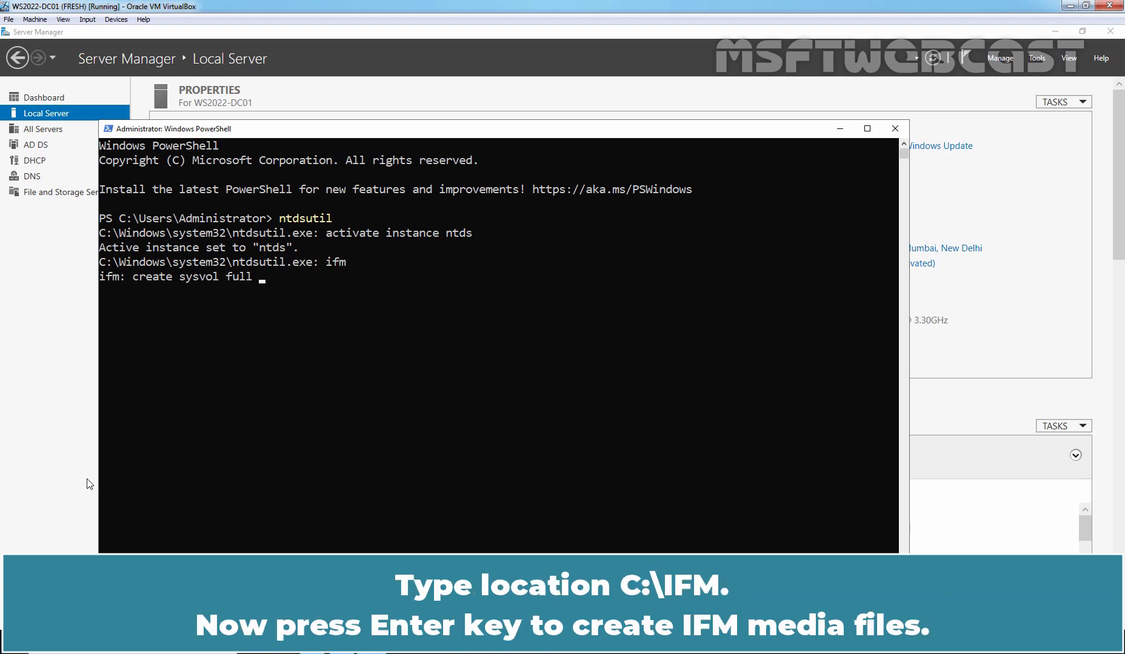
text(c:\i)
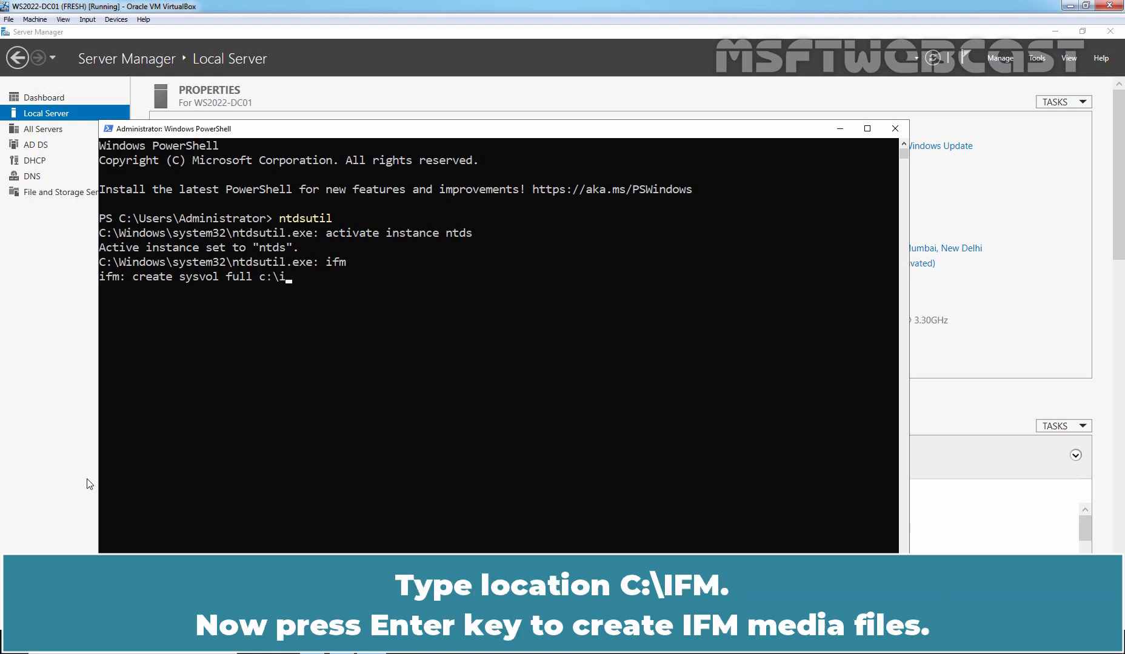
text(fm)
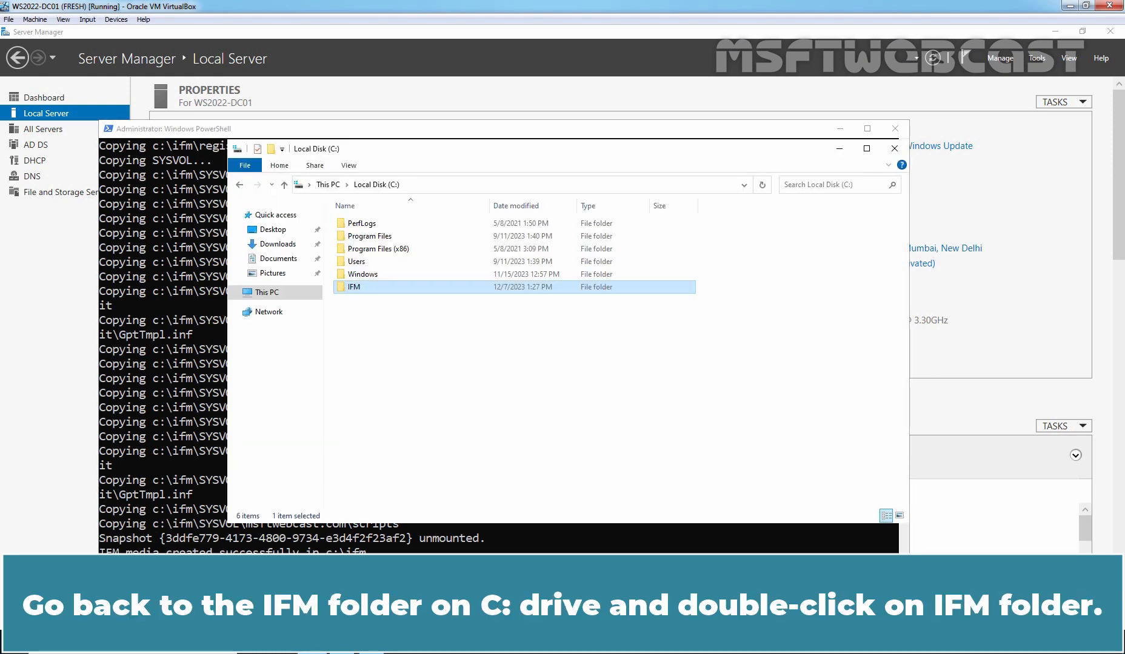
mouse_move(388, 427)
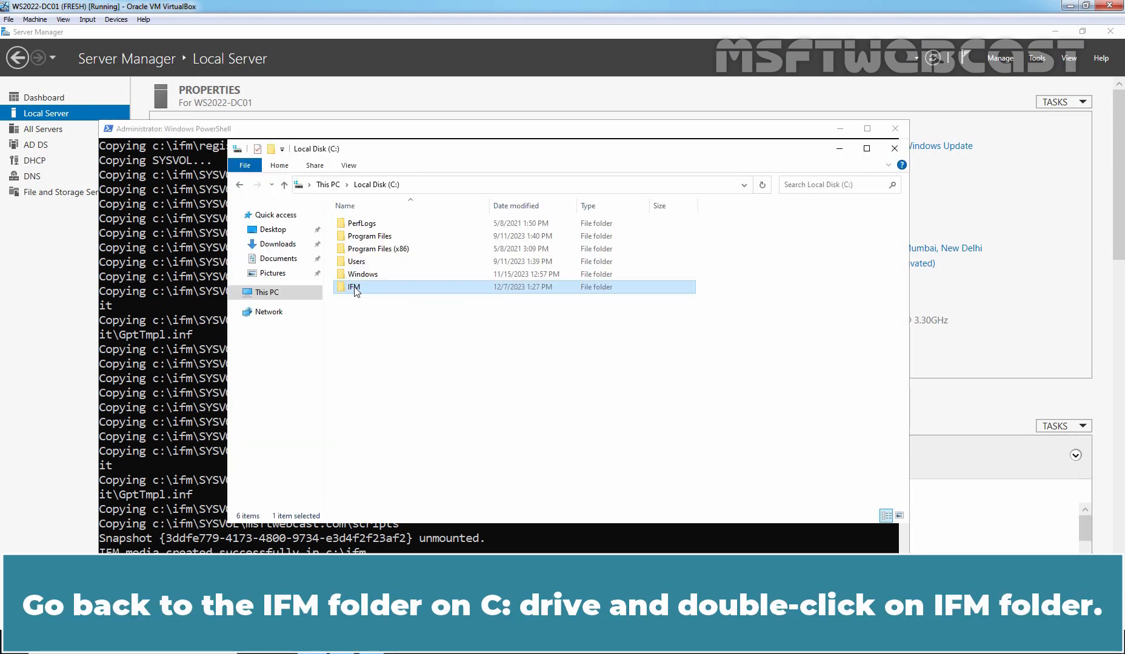
Step: View the IFM folder's Active Directory, registry and SYSVOL subfolders
double_click(354, 286)
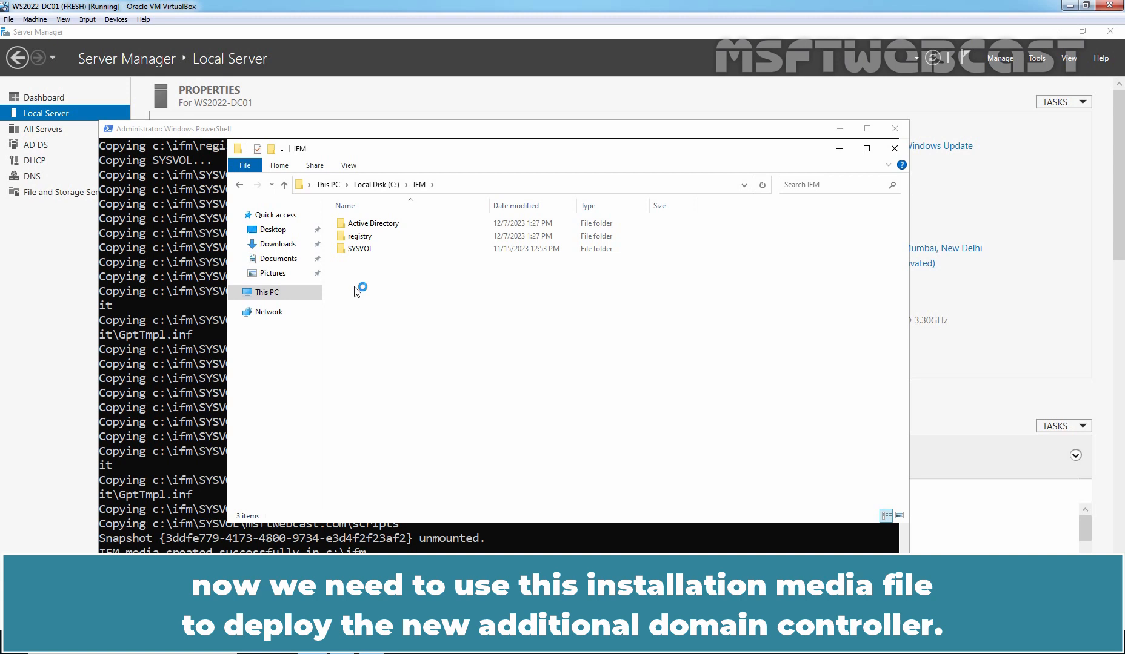
mouse_move(357, 292)
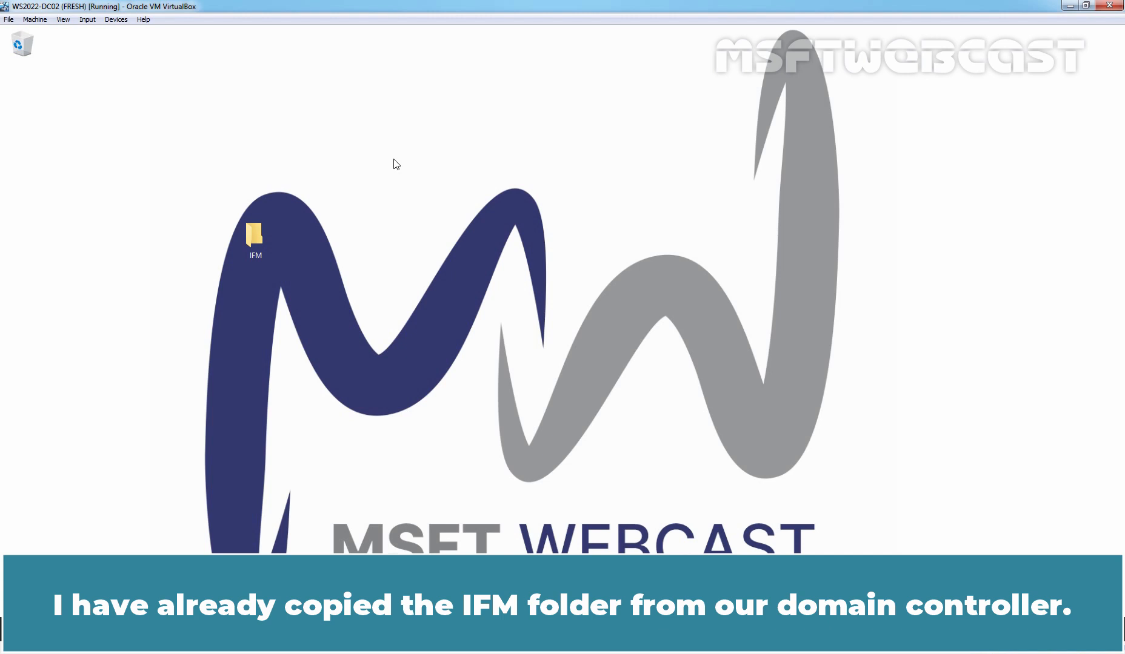
Step: Bring up the WS2022-DC02 desktop with the copied IFM folder
click(255, 236)
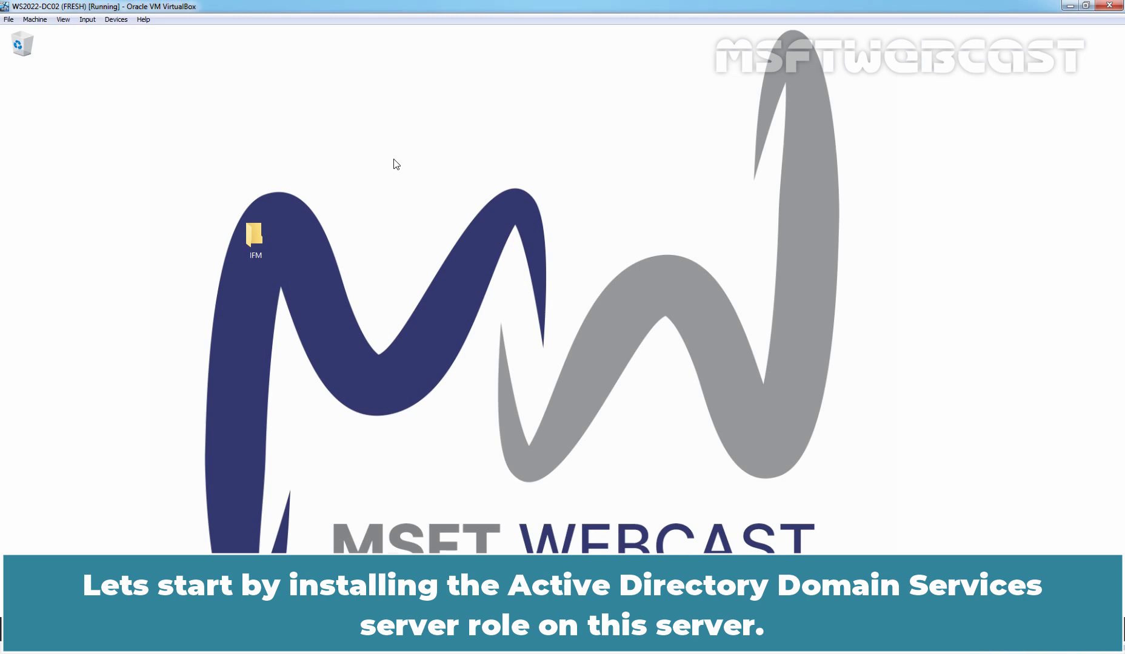
mouse_move(373, 629)
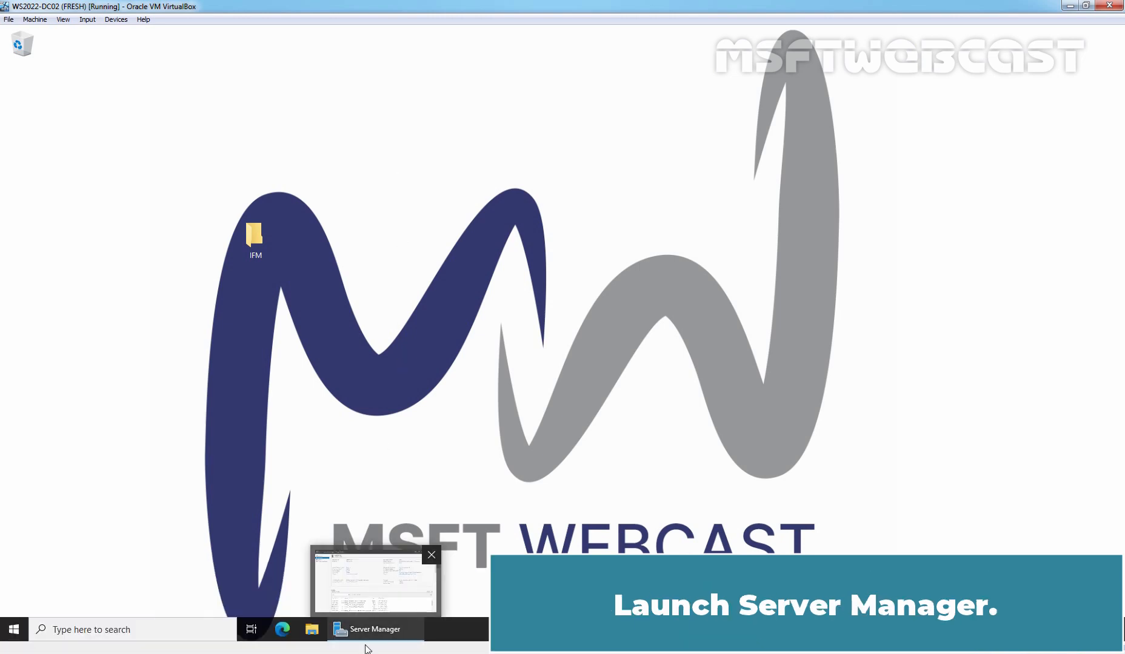
Step: Start the Add Roles and Features wizard as role-based installation on WS2022-DC02, reaching server roles
click(373, 582)
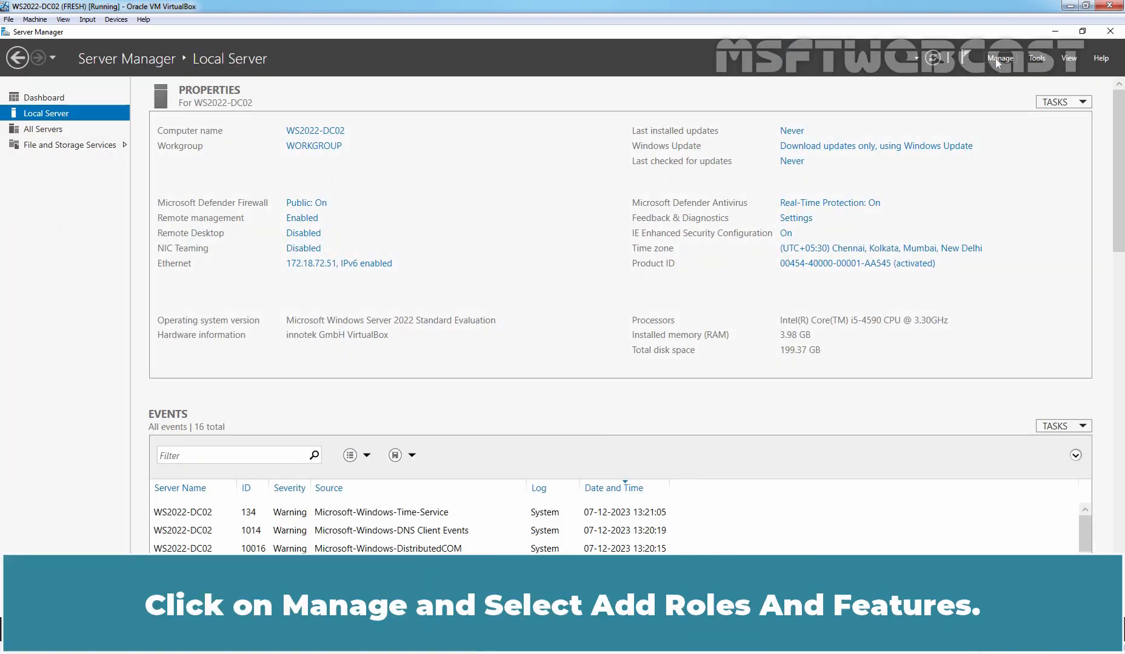
click(999, 58)
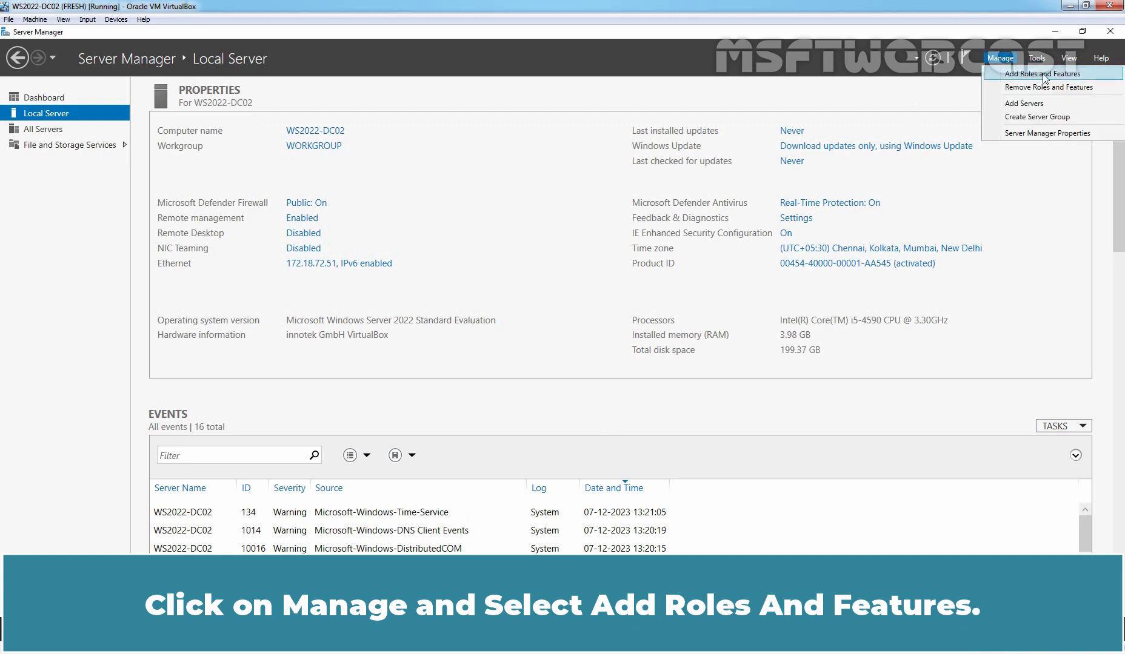
click(1045, 73)
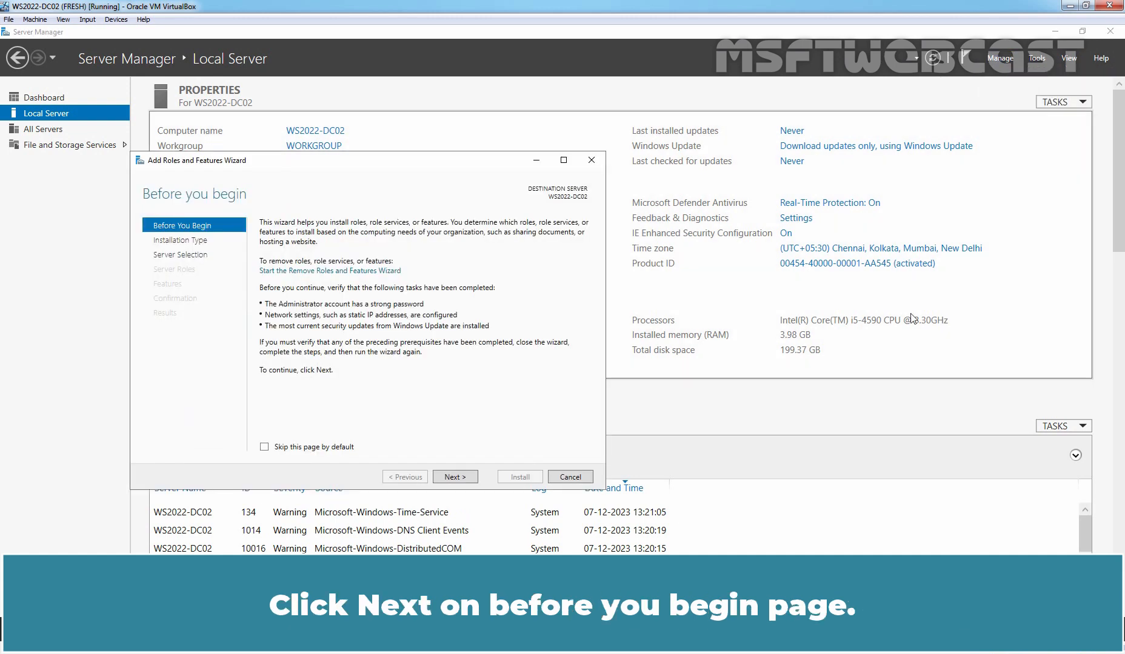
click(455, 477)
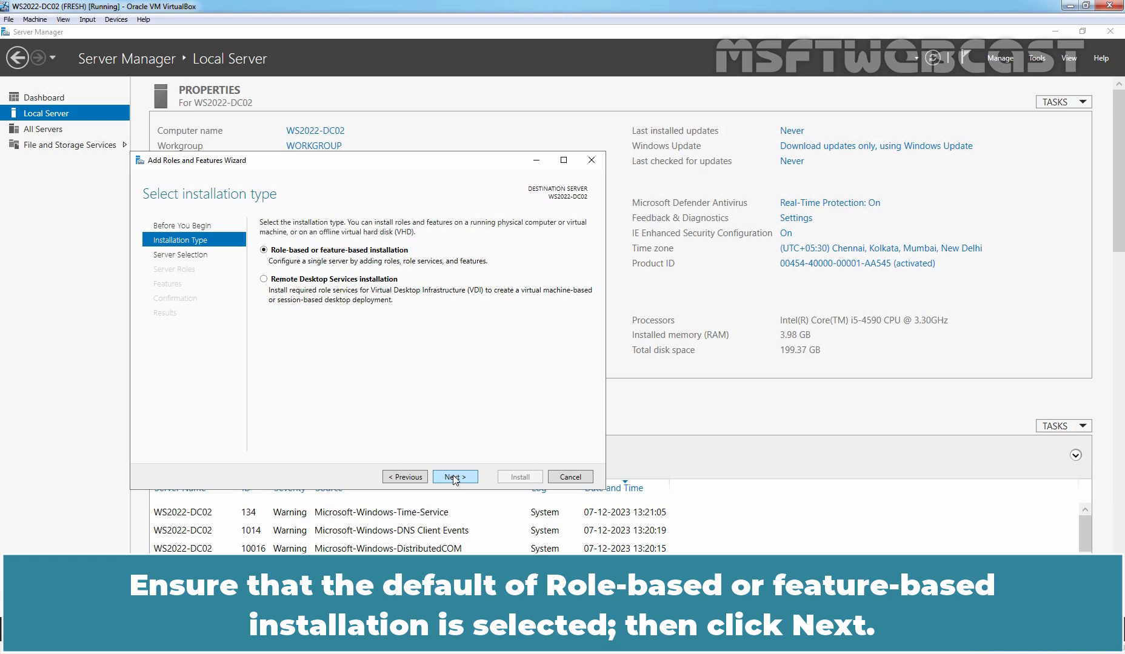
click(454, 476)
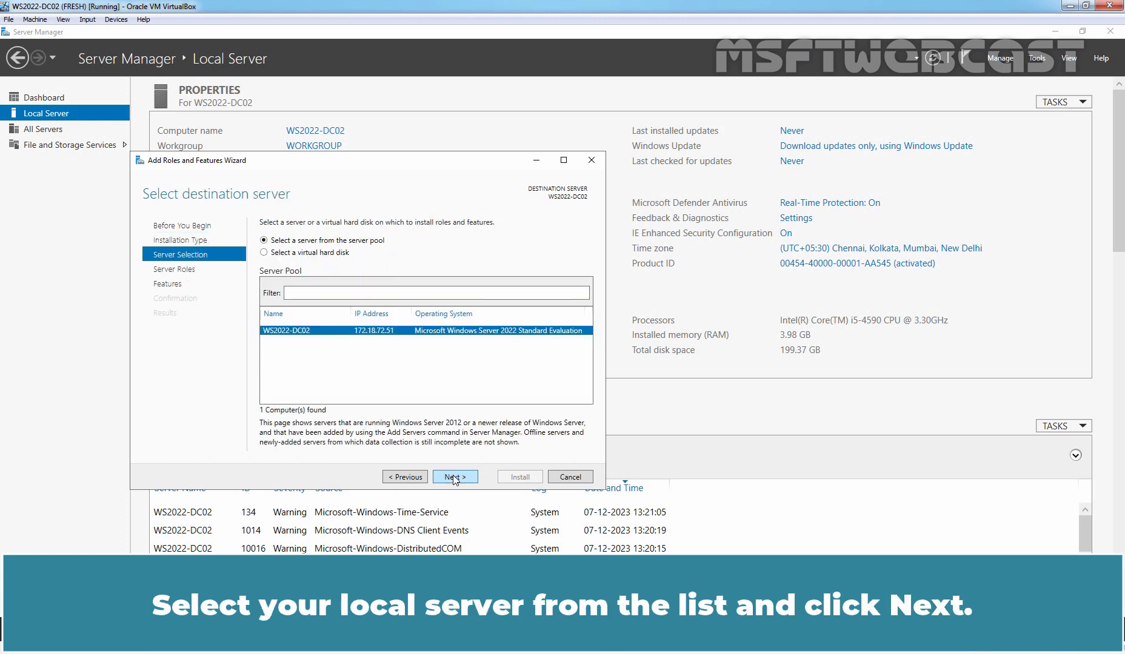
click(455, 477)
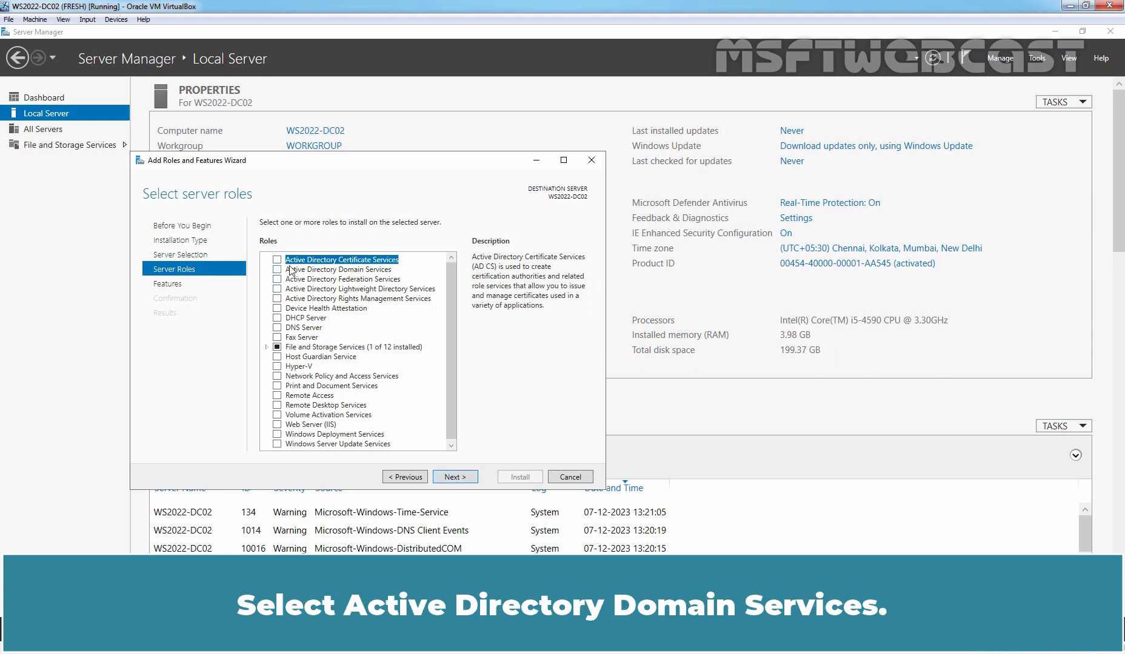
Step: Select Active Directory Domain Services with its required features and continue to features
click(279, 269)
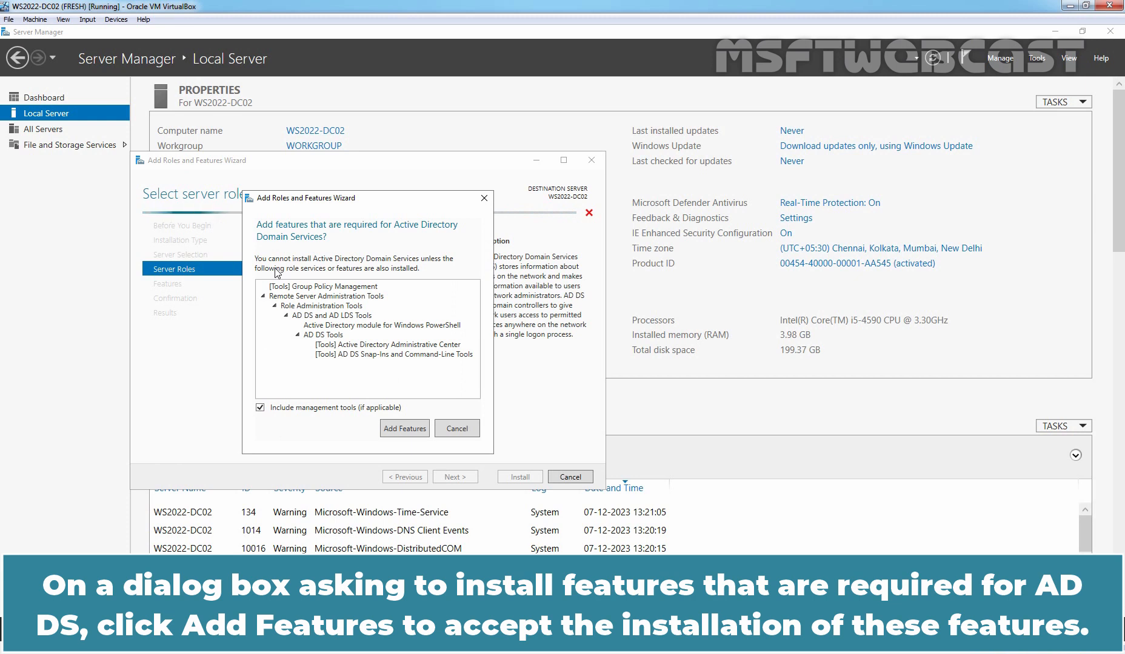
click(403, 428)
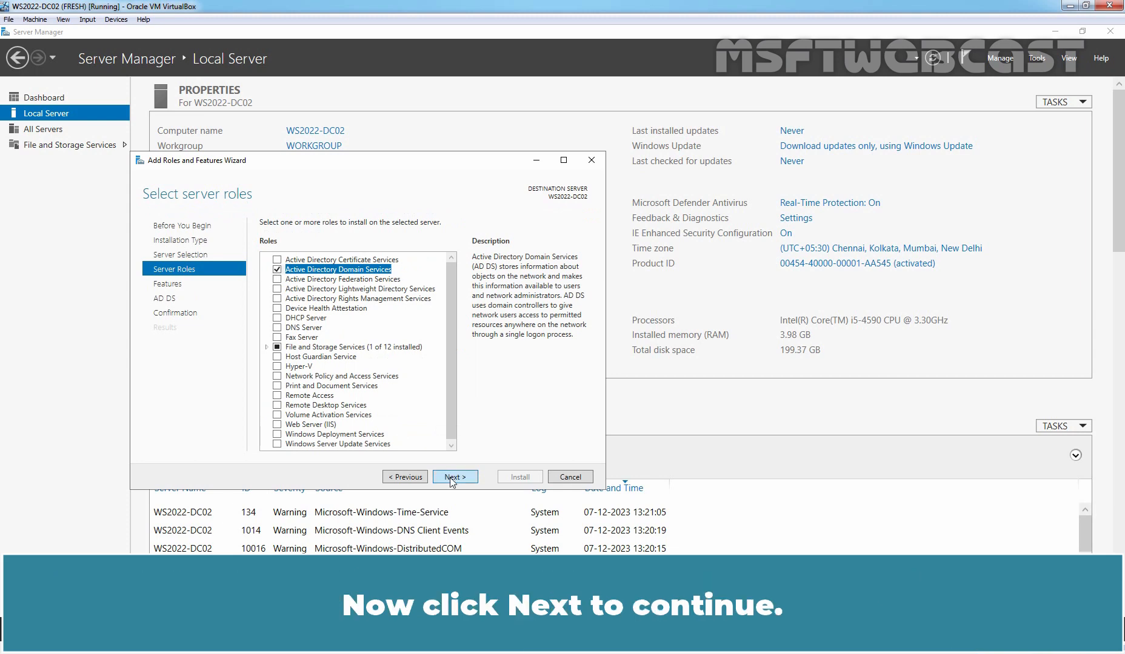
click(455, 476)
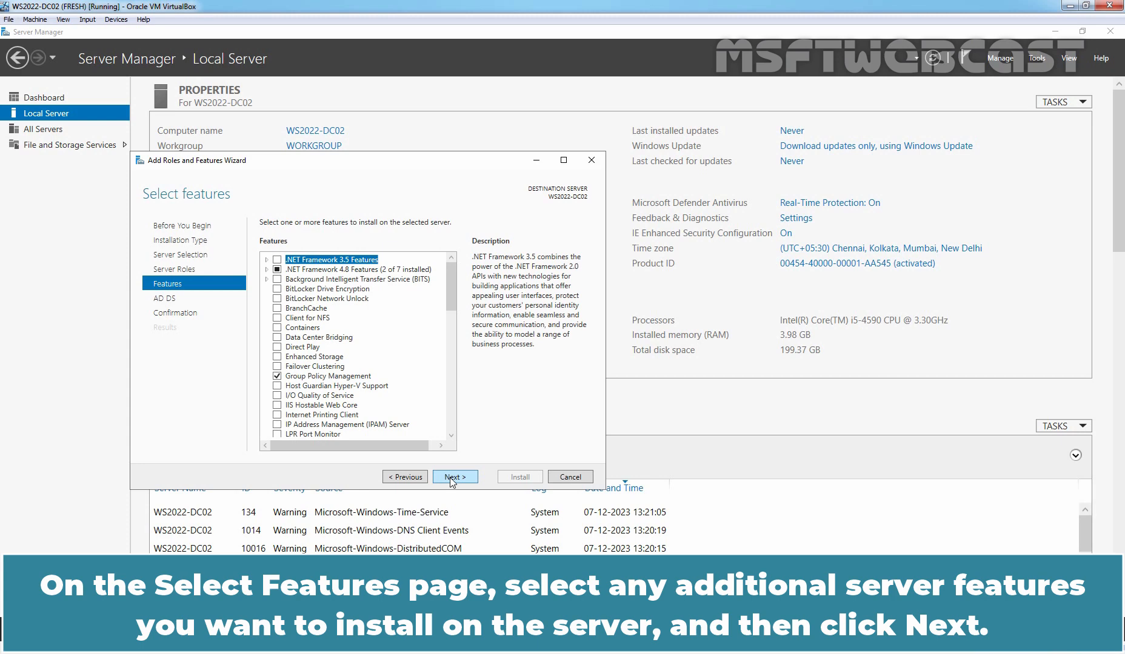
Step: Skip optional features and the AD DS notes to reach the confirmation page
click(455, 477)
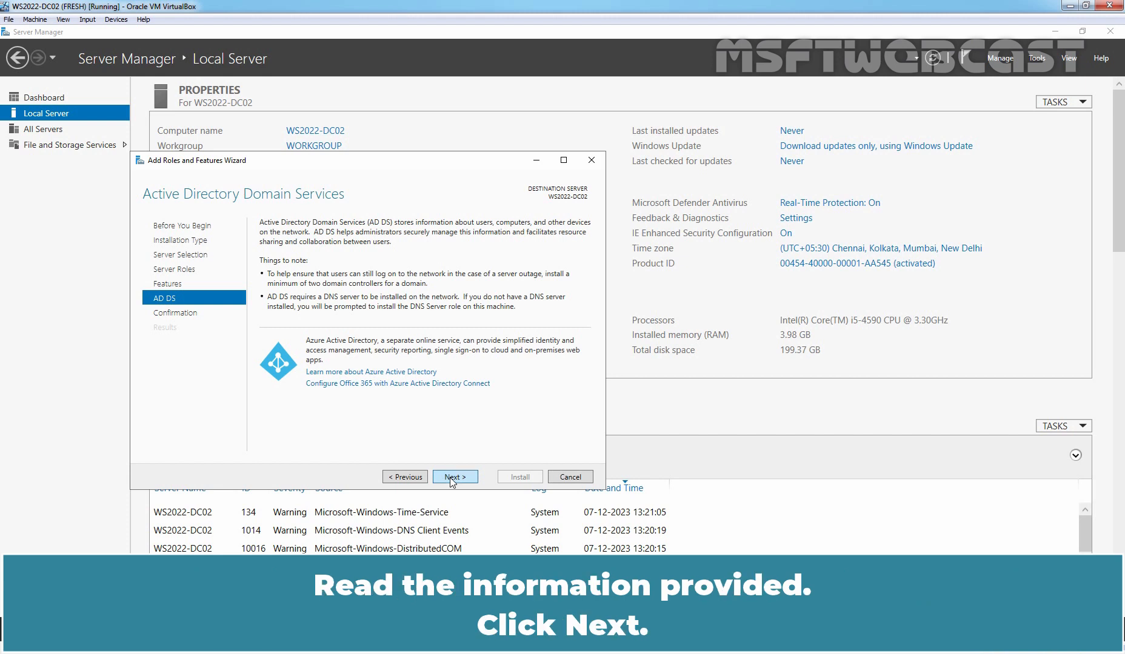
click(454, 477)
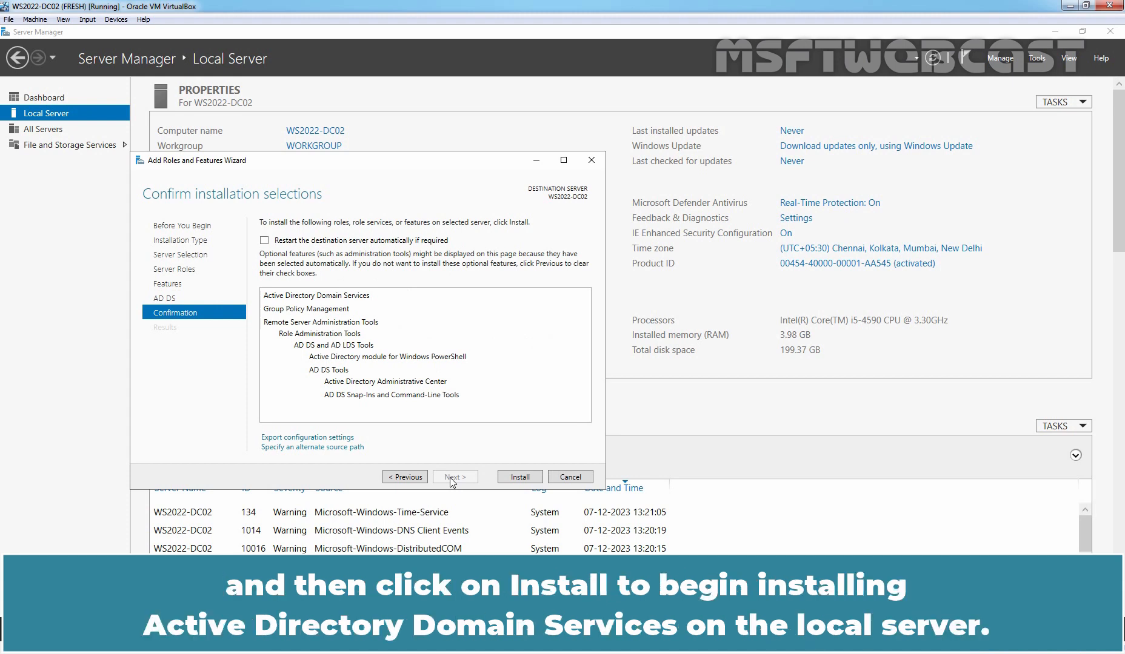
mouse_move(519, 478)
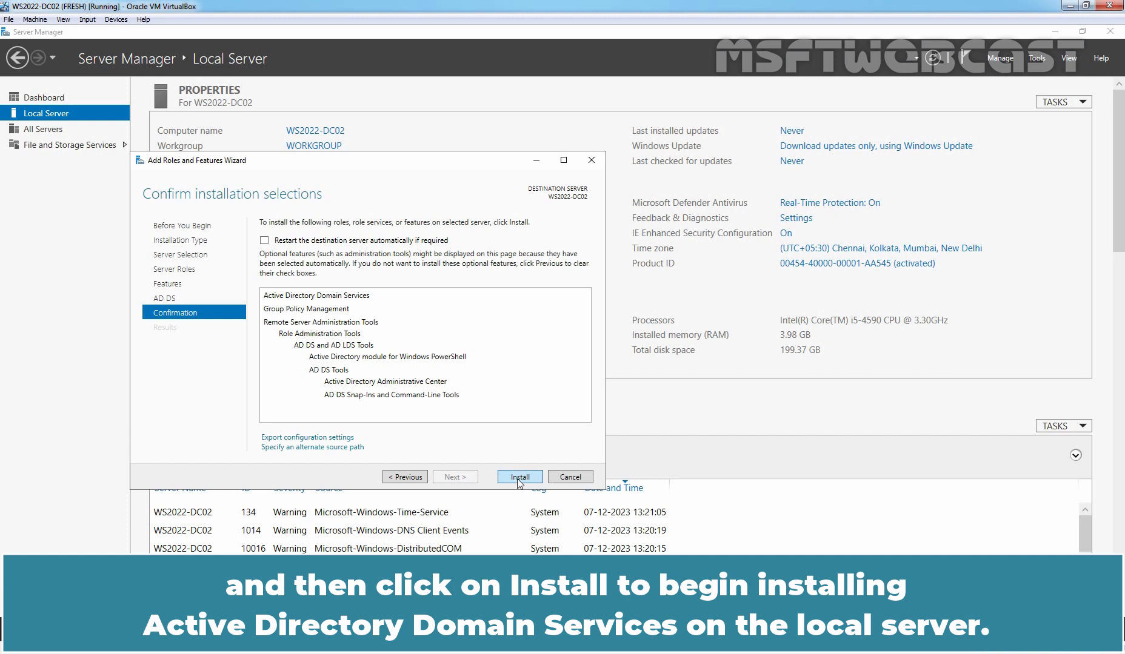
Step: Install AD DS and its management tools until the Results page reports success
click(519, 477)
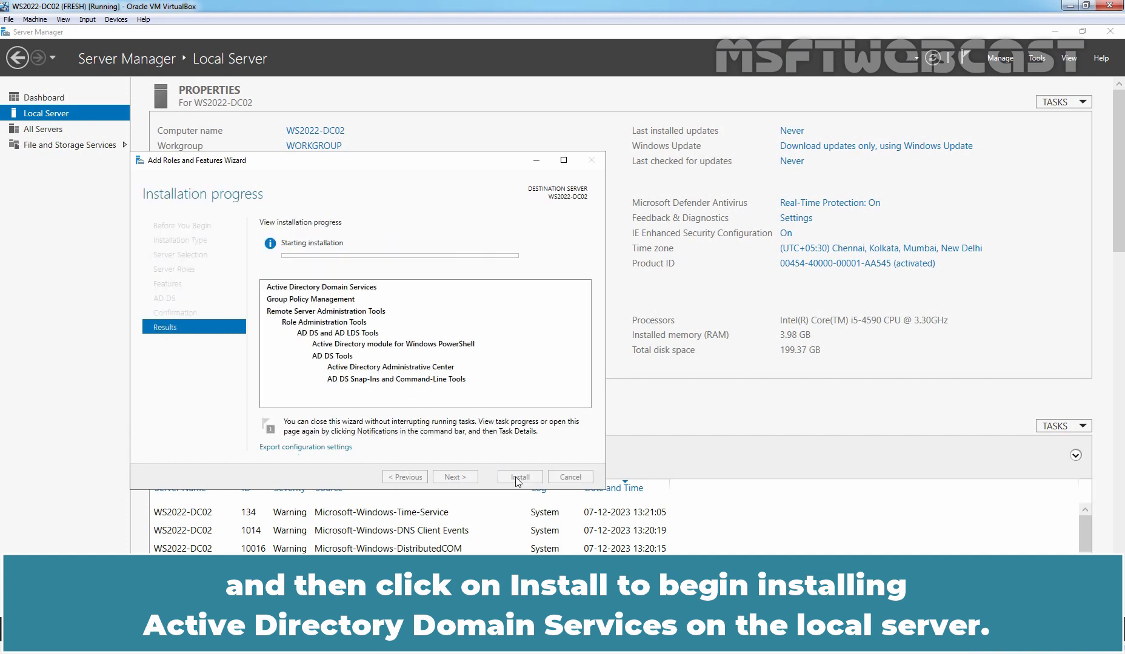
click(519, 476)
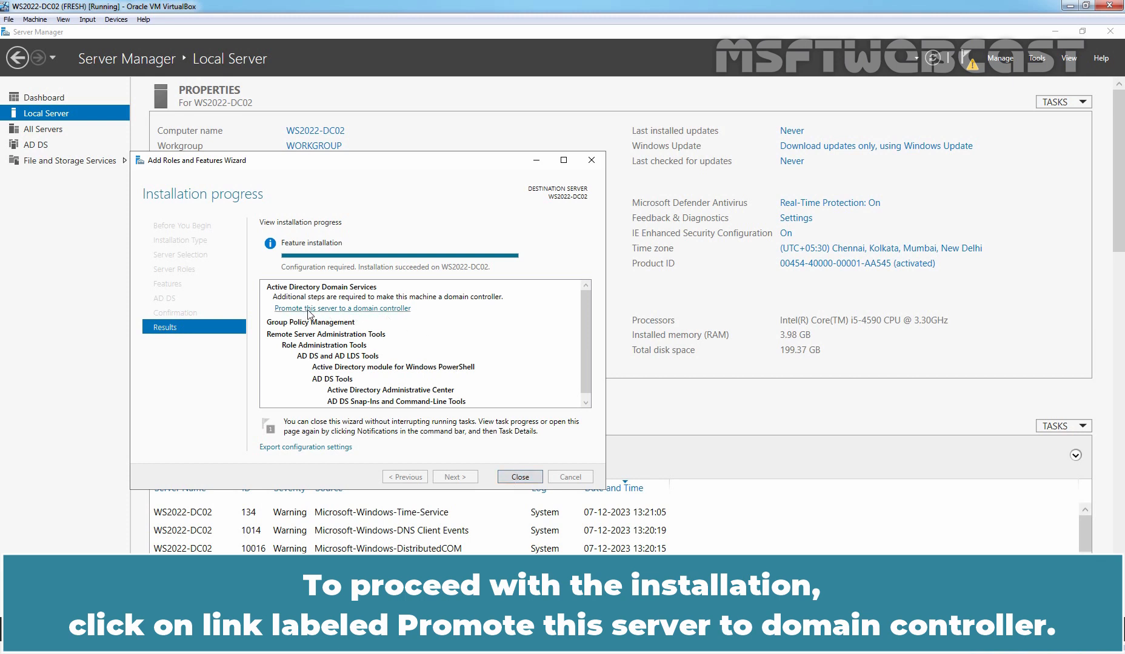
click(342, 307)
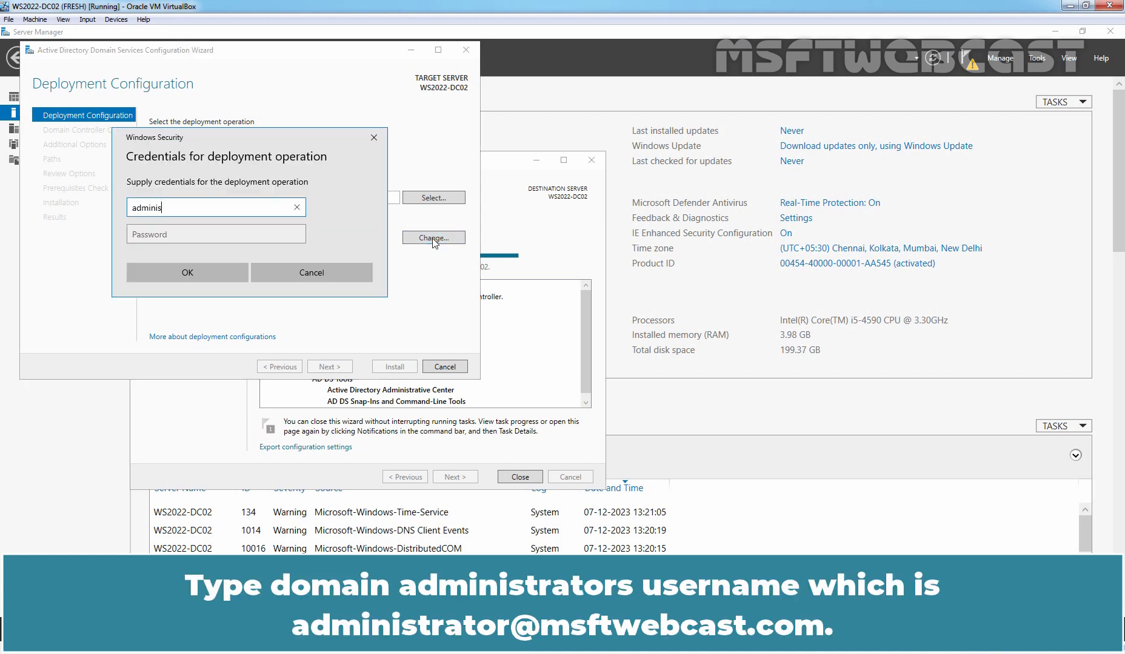
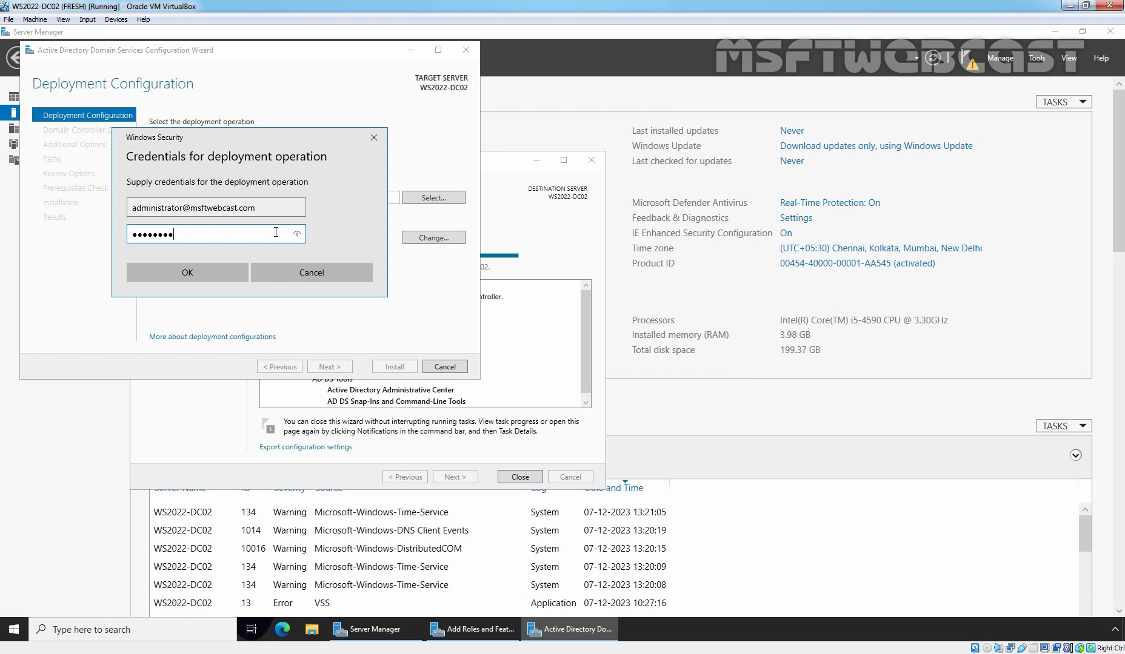
click(186, 272)
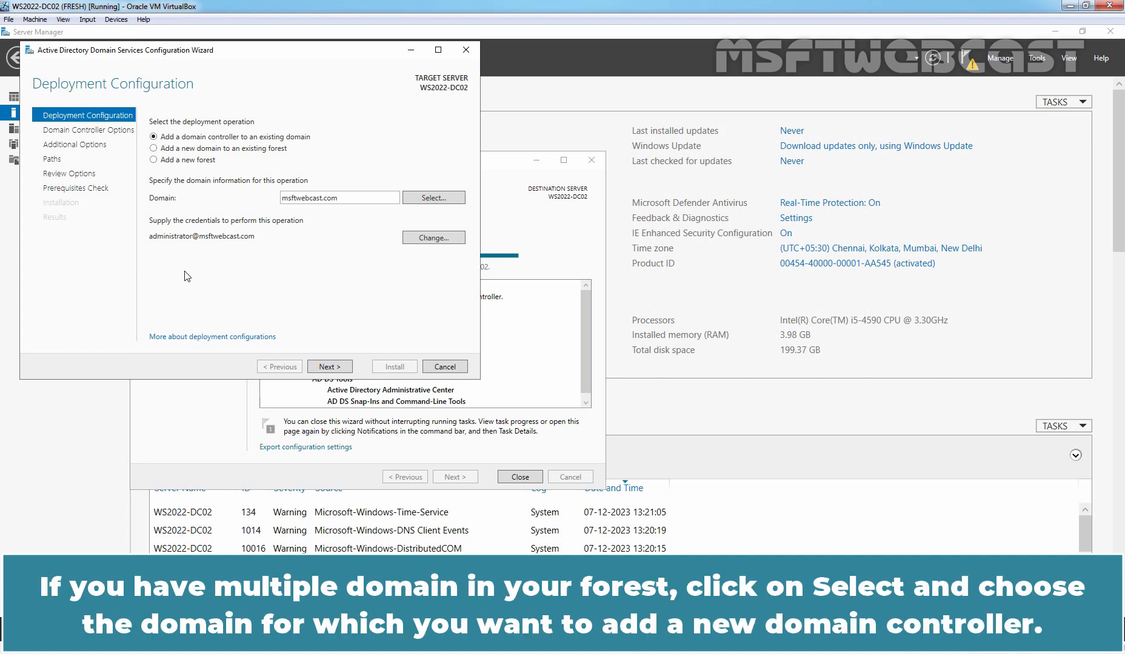
Step: Pick msftwebcast.com from the forest list as target domain and continue
click(432, 198)
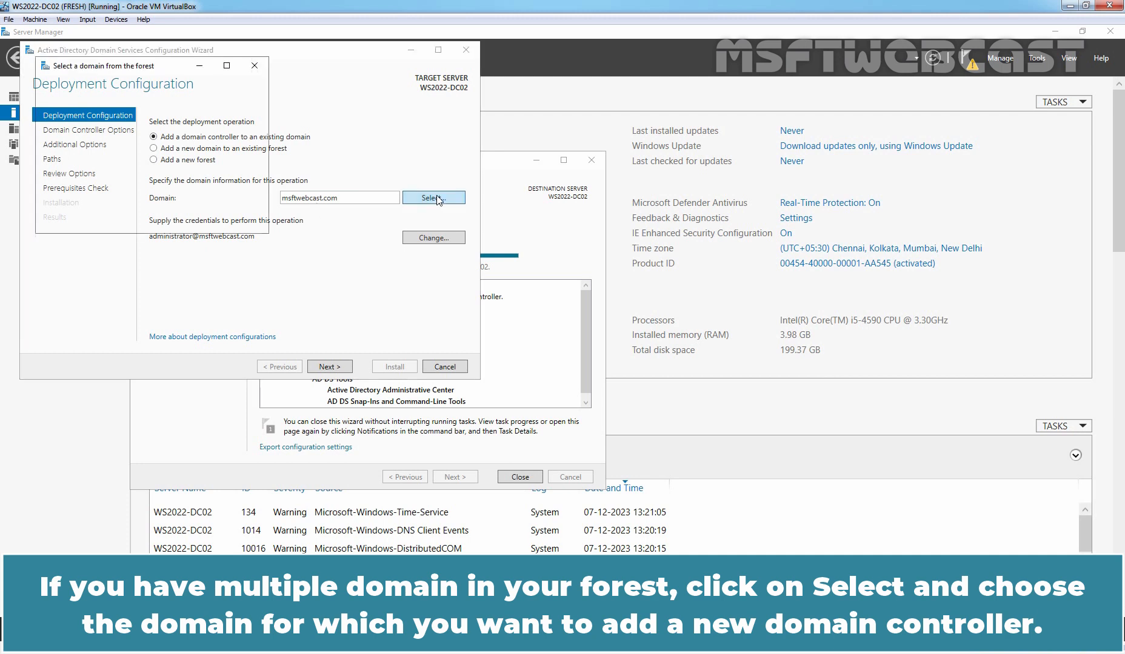
click(432, 197)
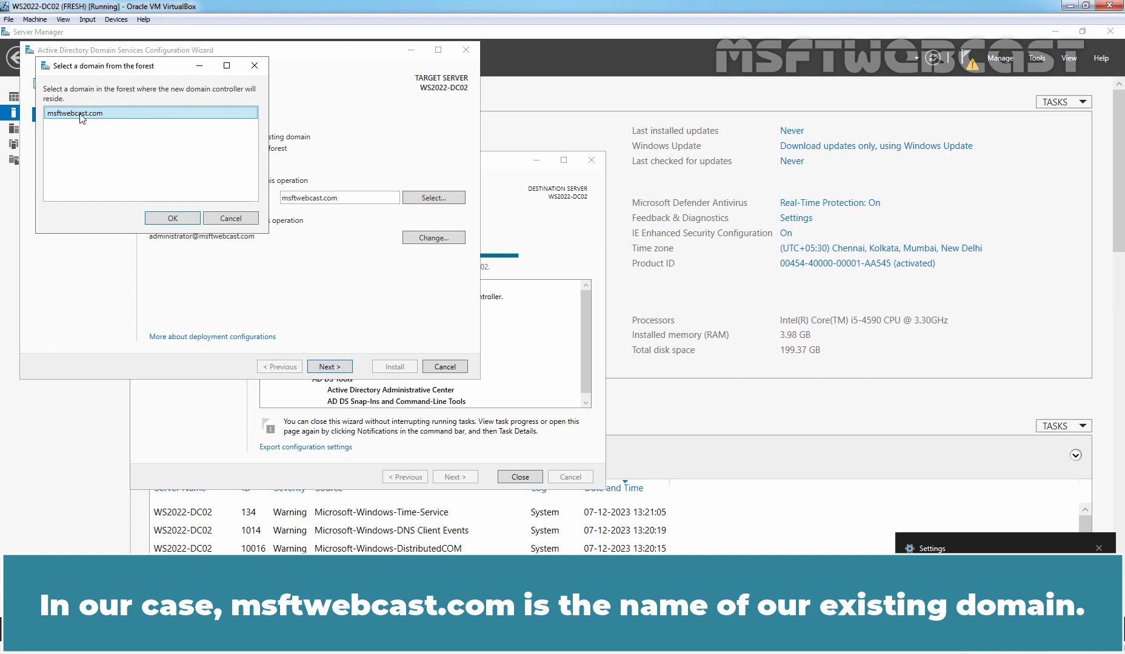
click(171, 218)
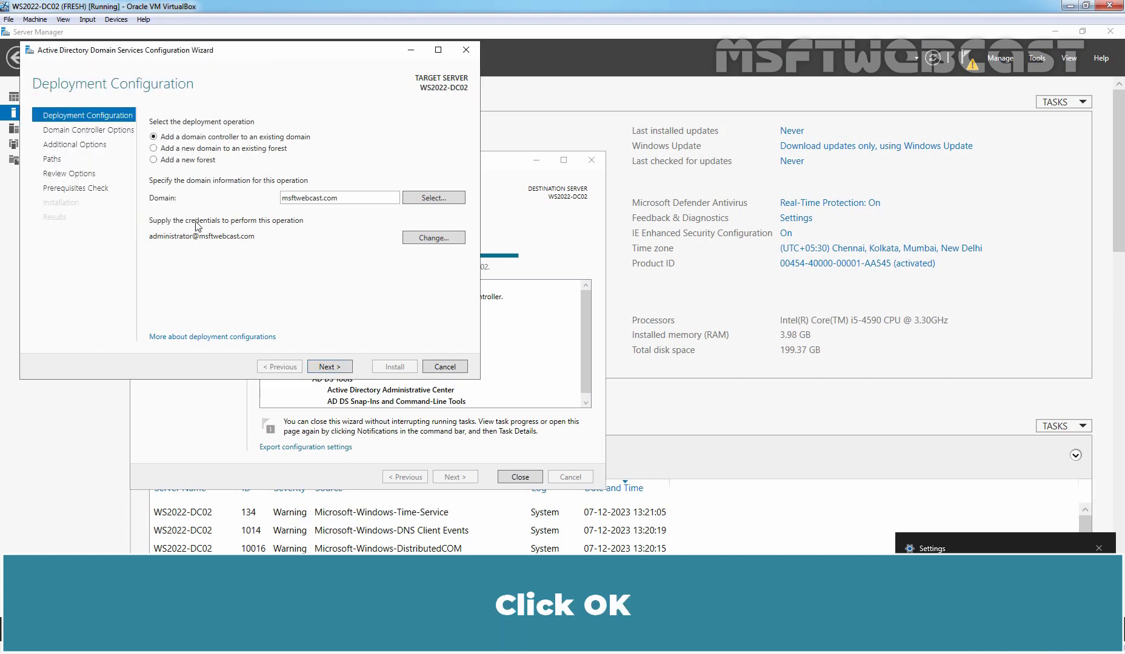
click(329, 367)
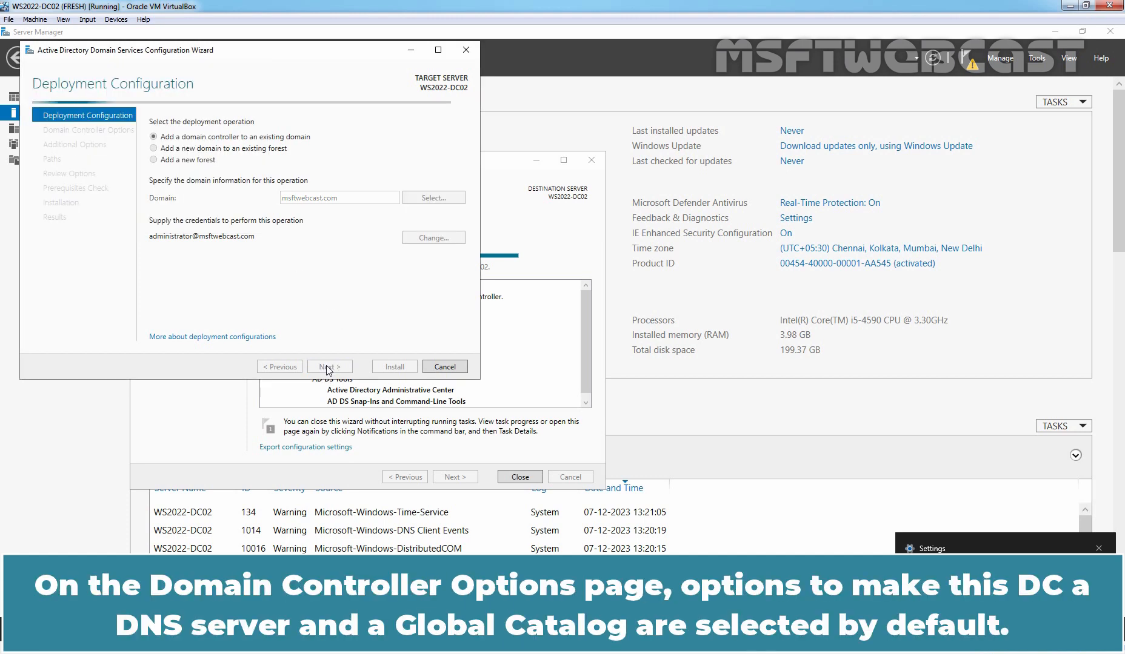
Step: Keep DNS server and Global Catalog on, confirm the DSRM password, and ignore the DNS delegation warning
click(329, 368)
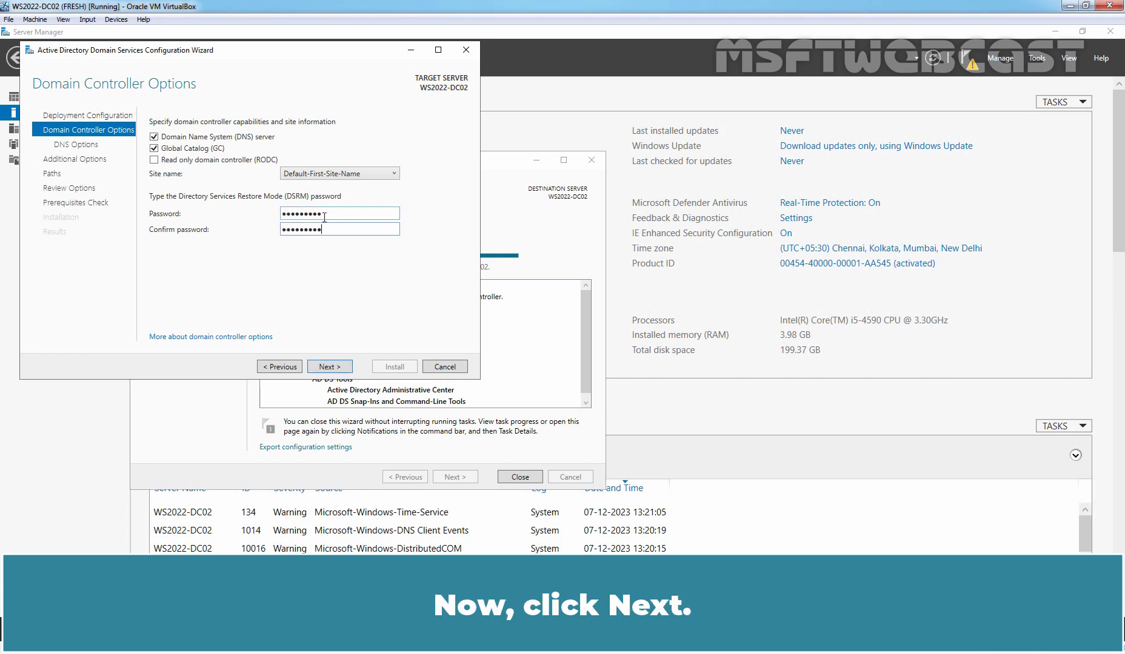
click(330, 368)
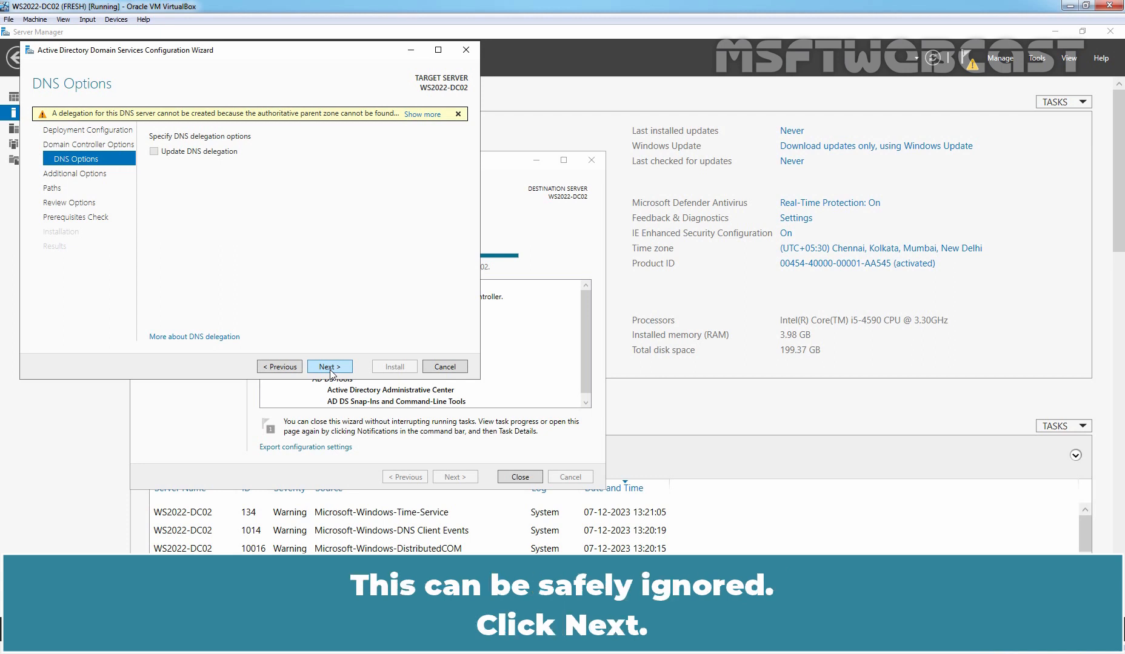
click(329, 367)
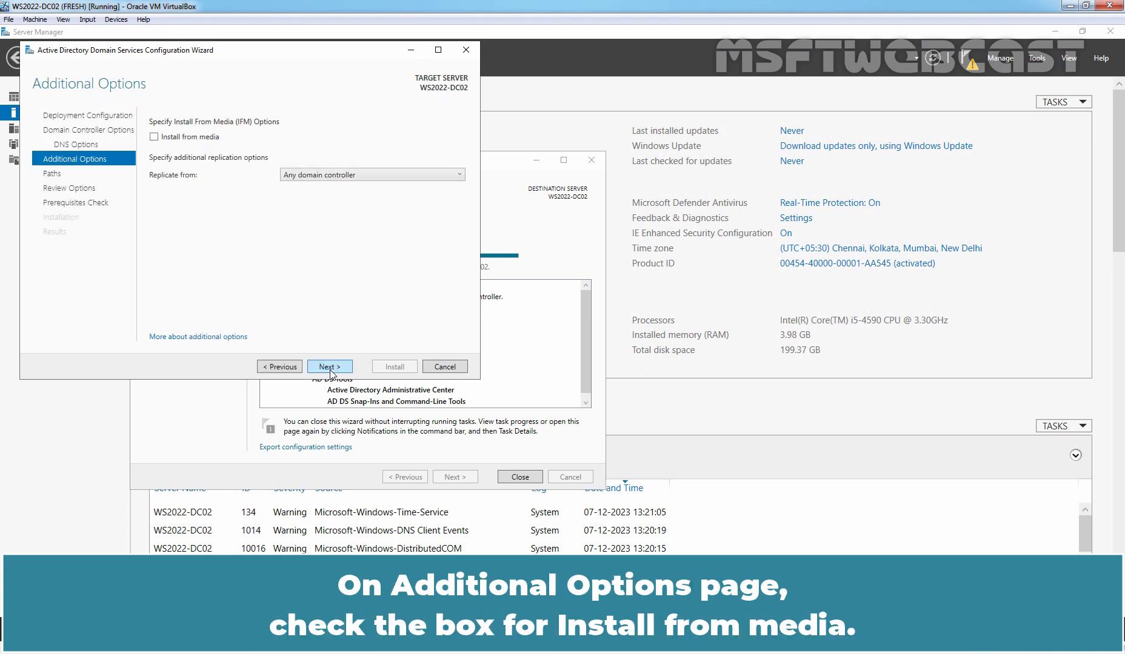
mouse_move(330, 366)
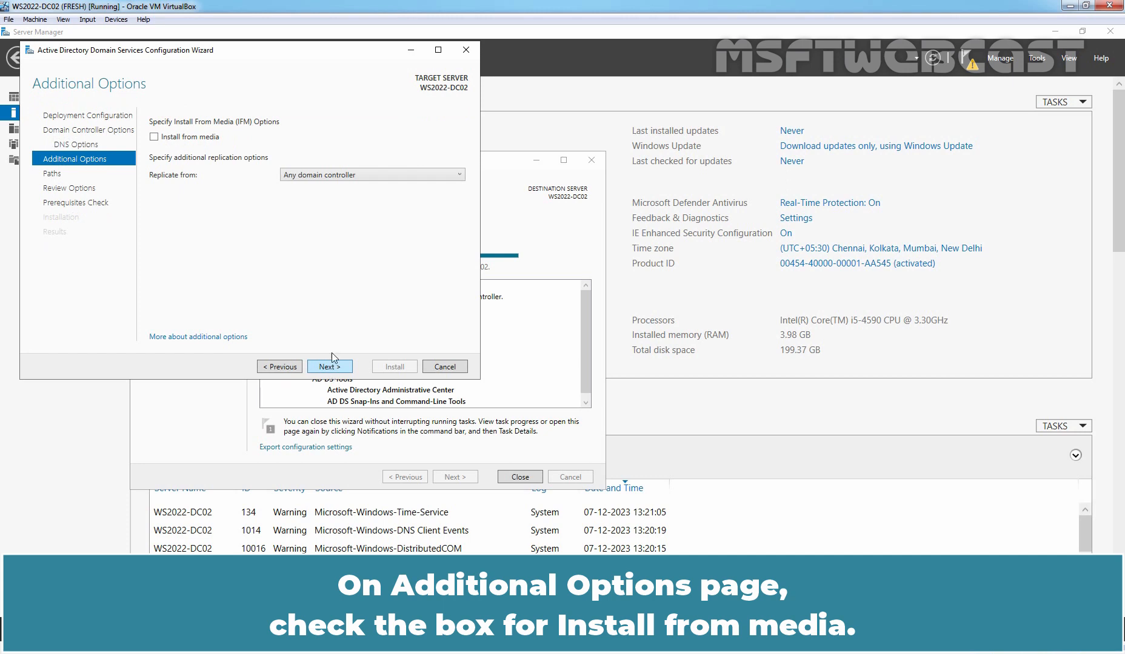
Step: Enable Install from media and point it at the IFM folder on the Desktop
click(154, 137)
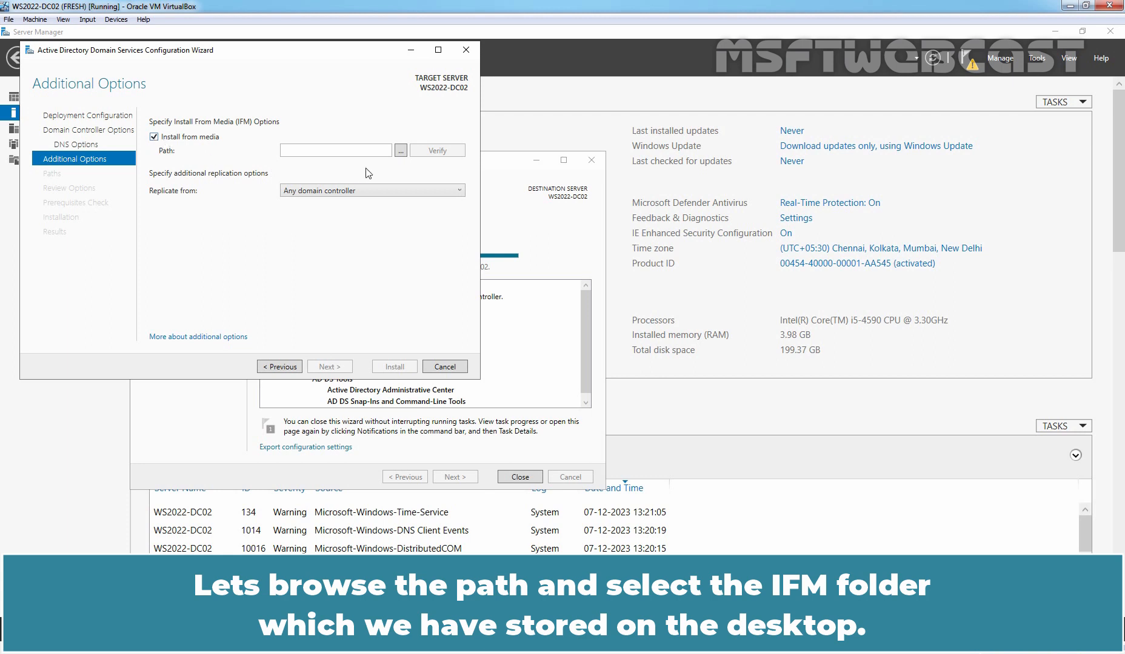
click(399, 150)
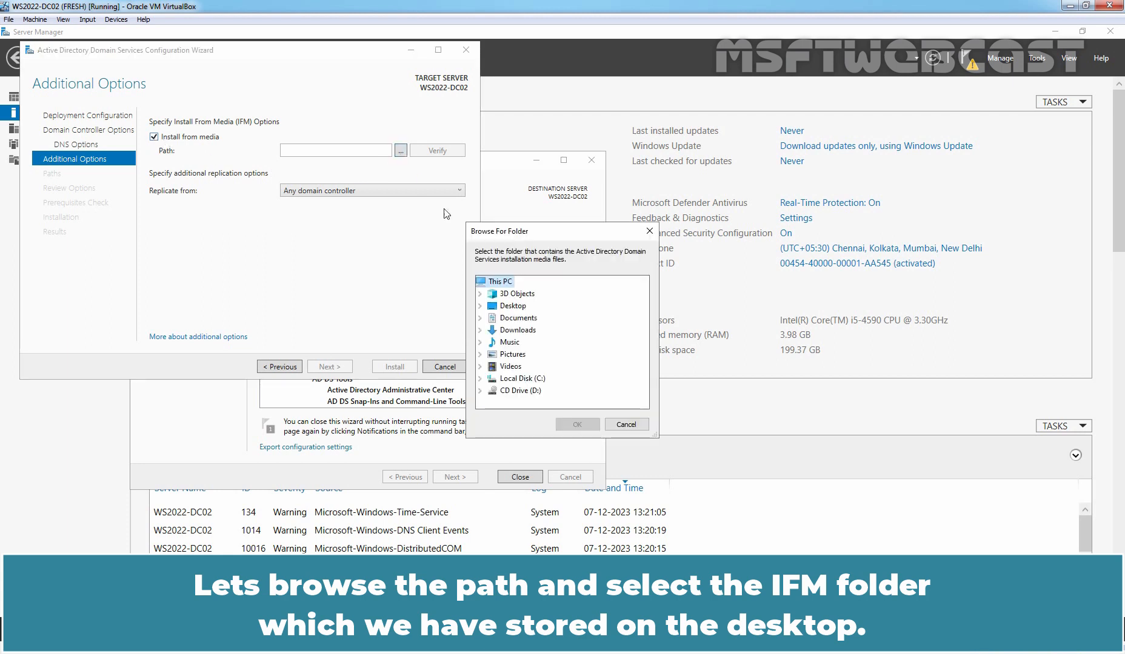
click(479, 306)
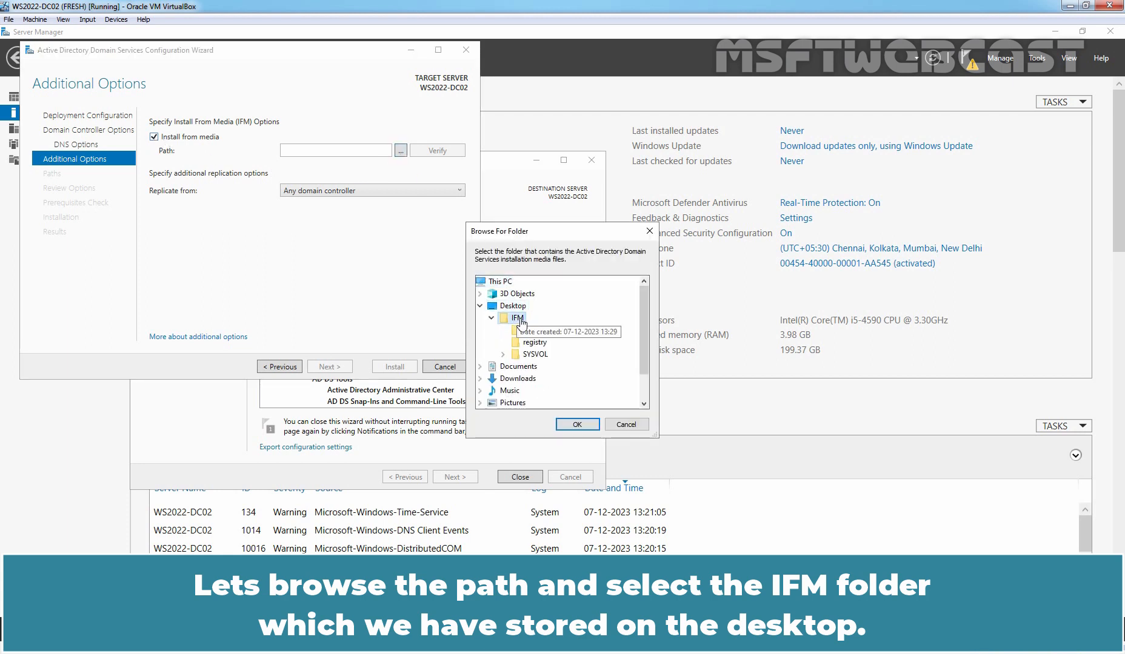
click(576, 424)
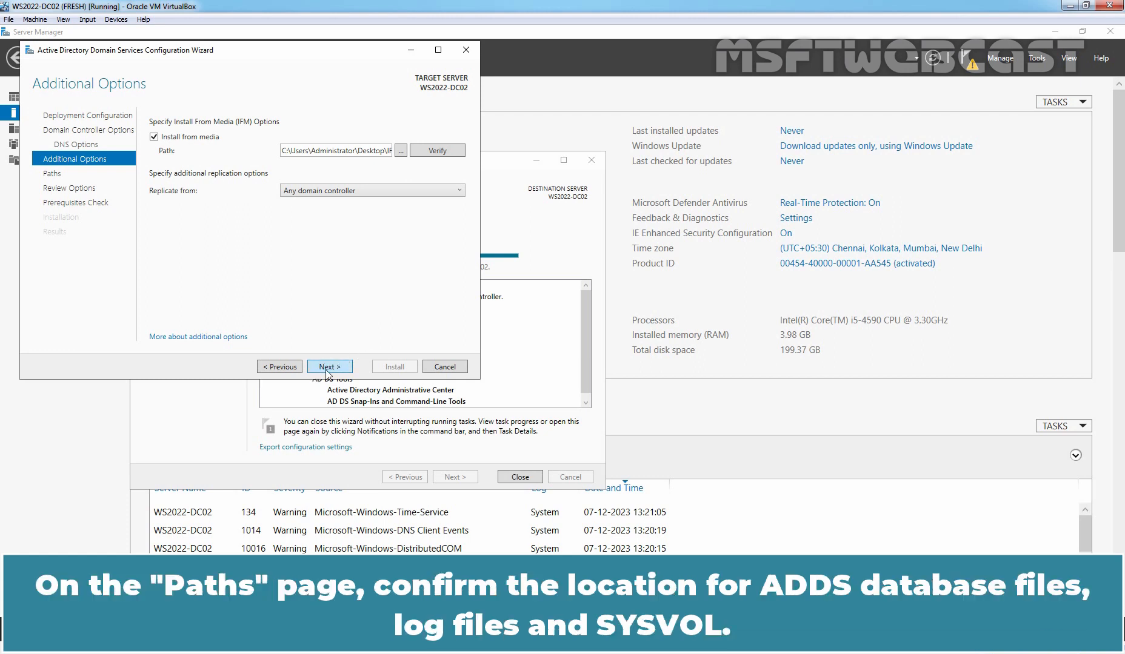
Step: Accept the default database, log and SYSVOL paths, confirm Review Options, and pass the prerequisite checks
click(330, 367)
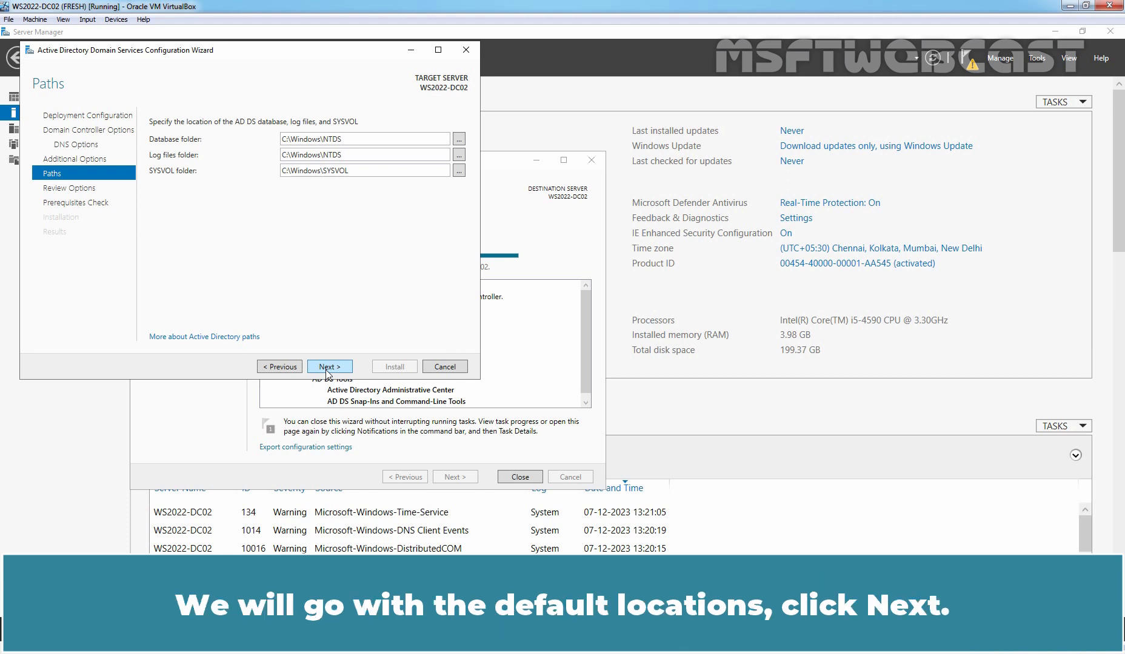
click(329, 367)
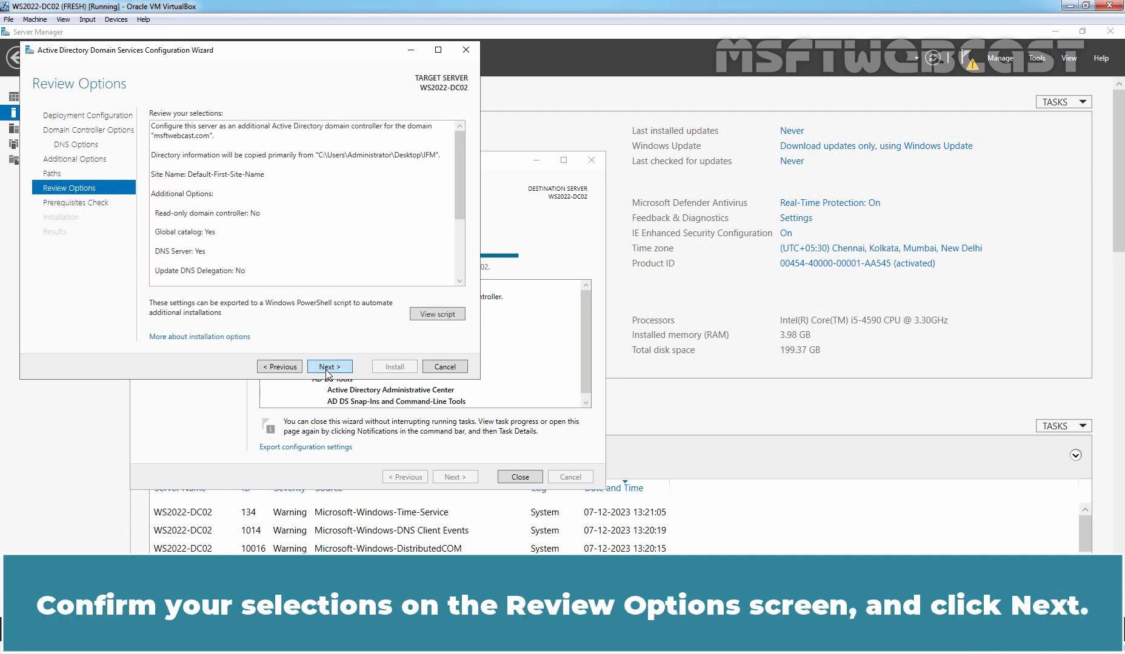
click(330, 366)
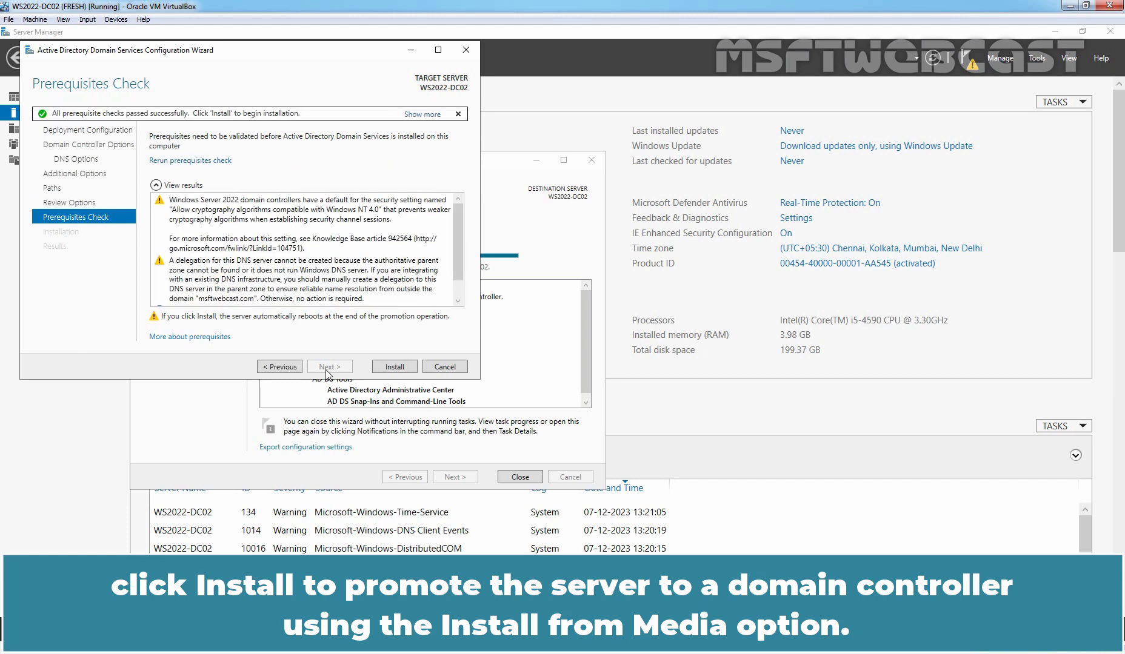
Step: Run Install to promote WS2022-DC02, close the finished wizard and dismiss the sign-out notice so it restarts
click(394, 368)
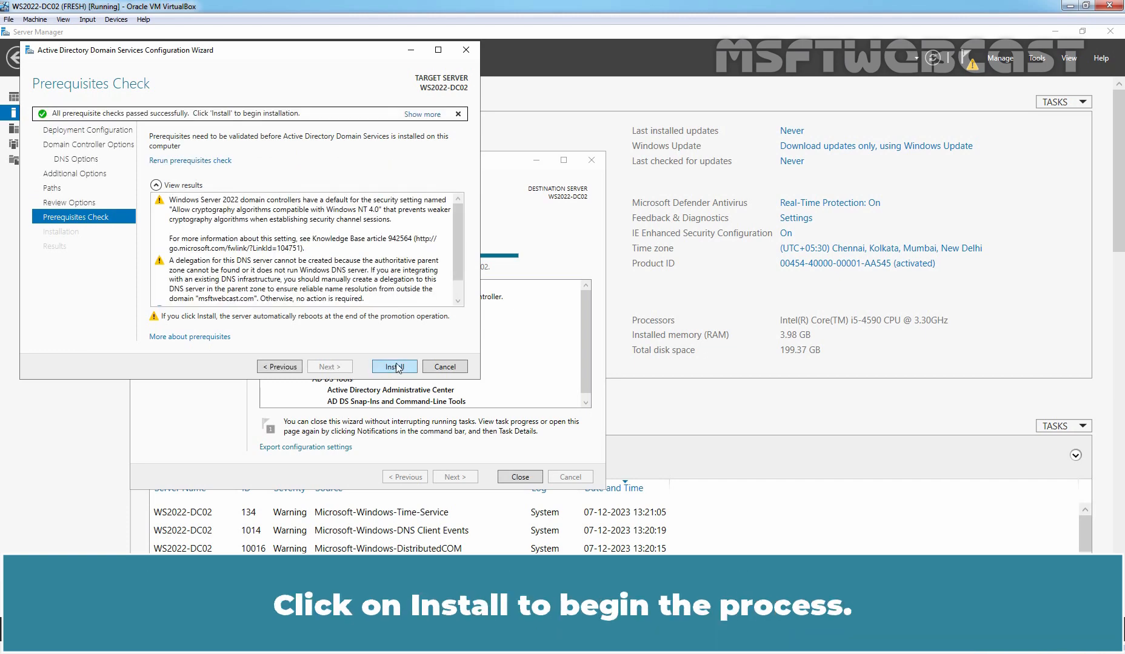
click(394, 366)
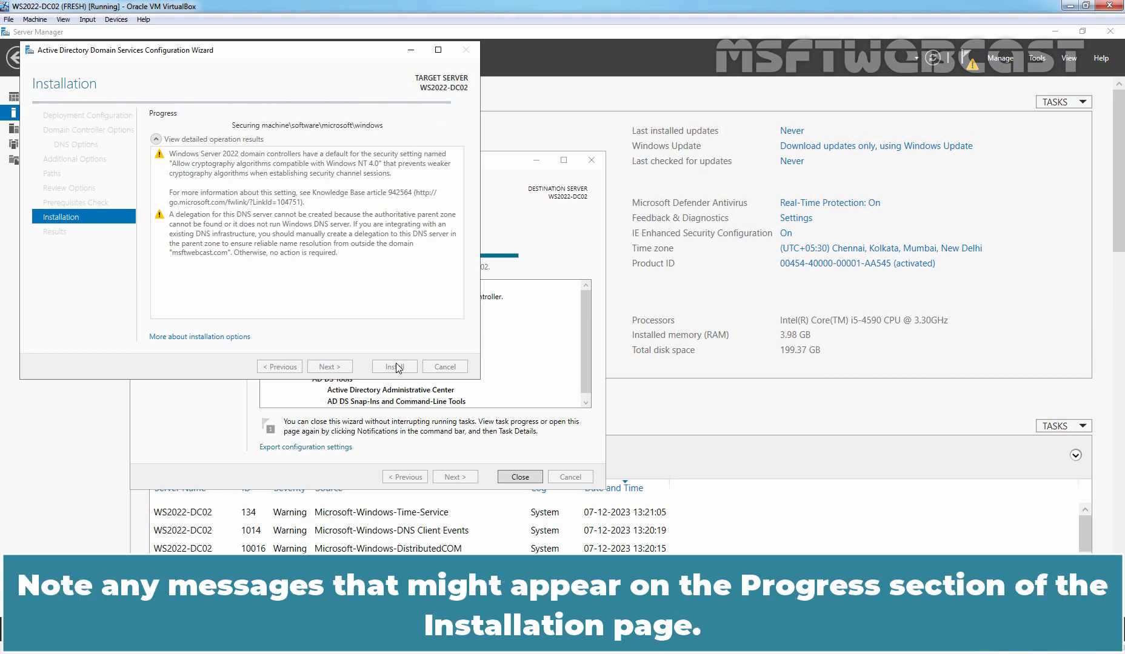
click(393, 368)
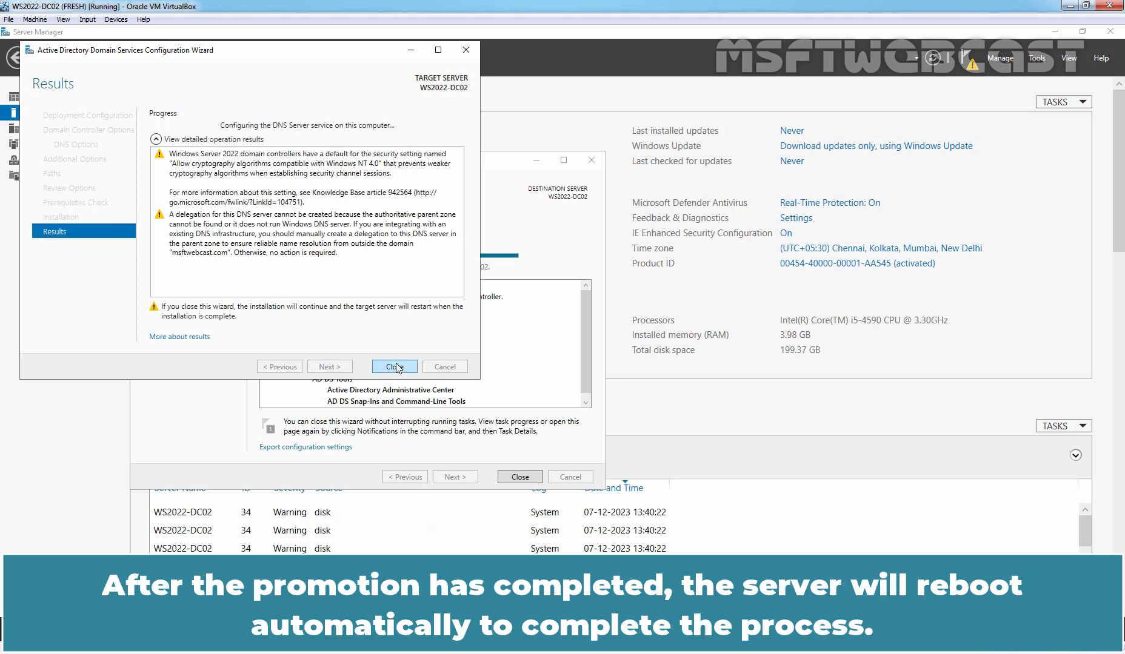
click(394, 368)
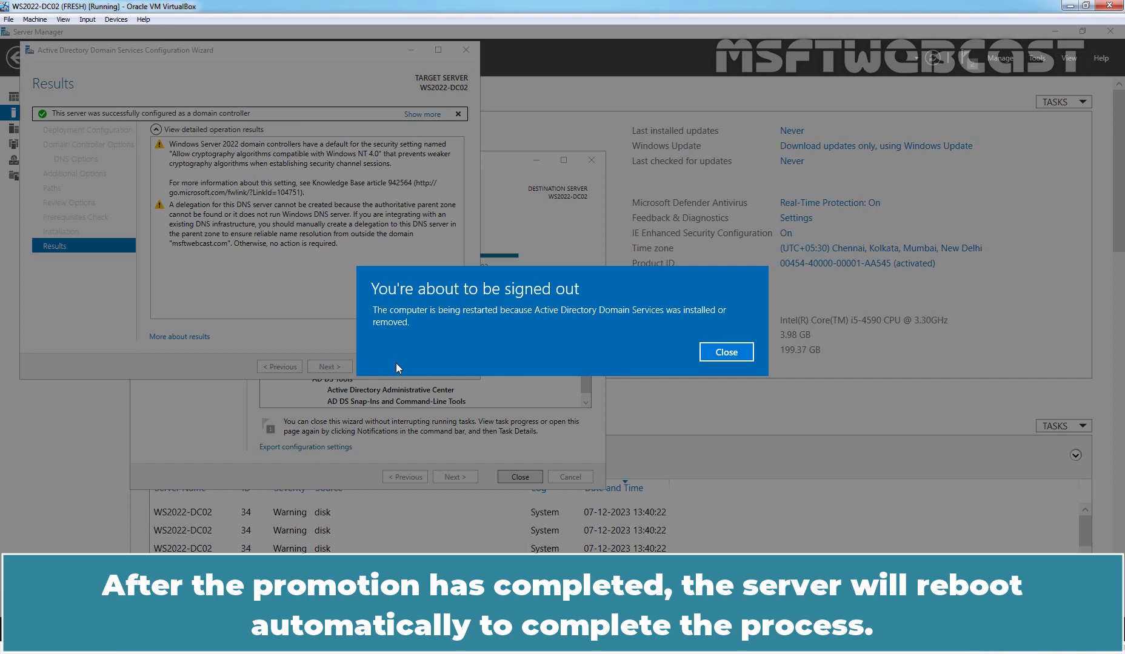
click(725, 353)
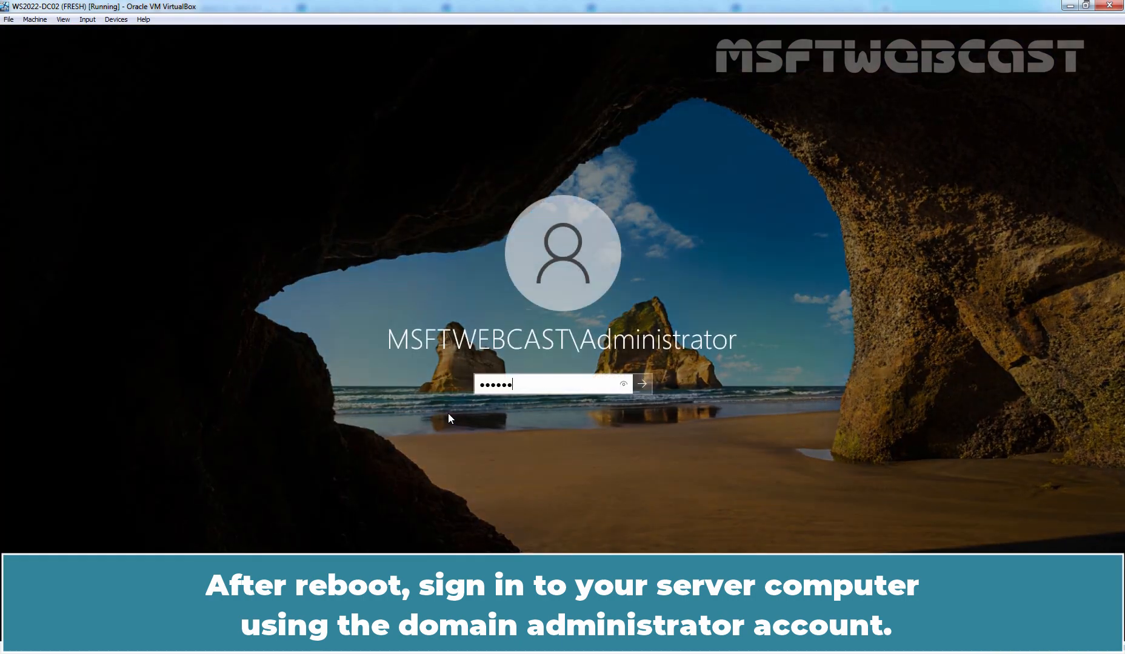
Step: Sign in as the domain Administrator after the restart and reach the Server Manager dashboard
click(642, 385)
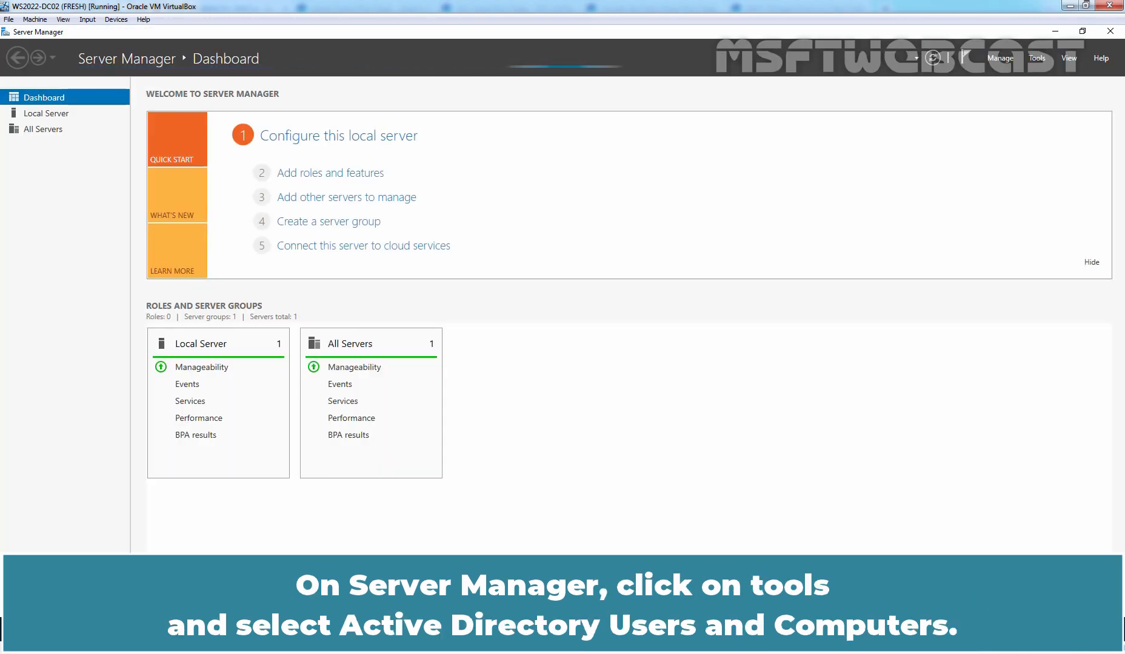
mouse_move(1036, 63)
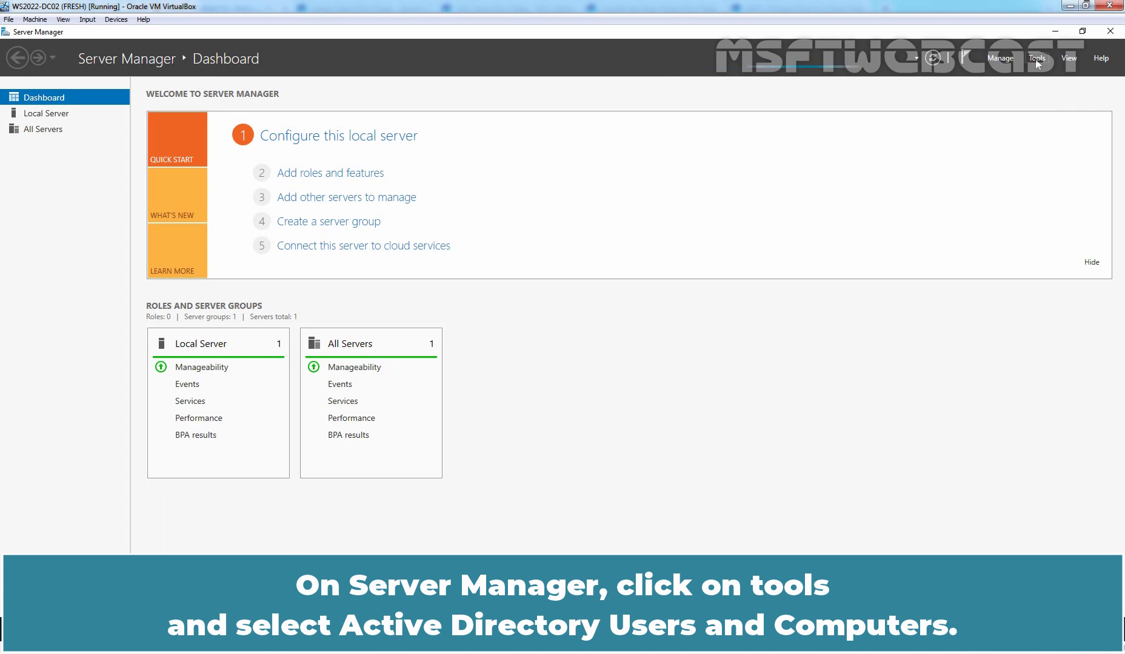
Step: From Tools, launch Active Directory Users and Computers and show msftwebcast.com's Domain Controllers OU listing WS2022-DC01 and WS2022-DC02
click(1037, 58)
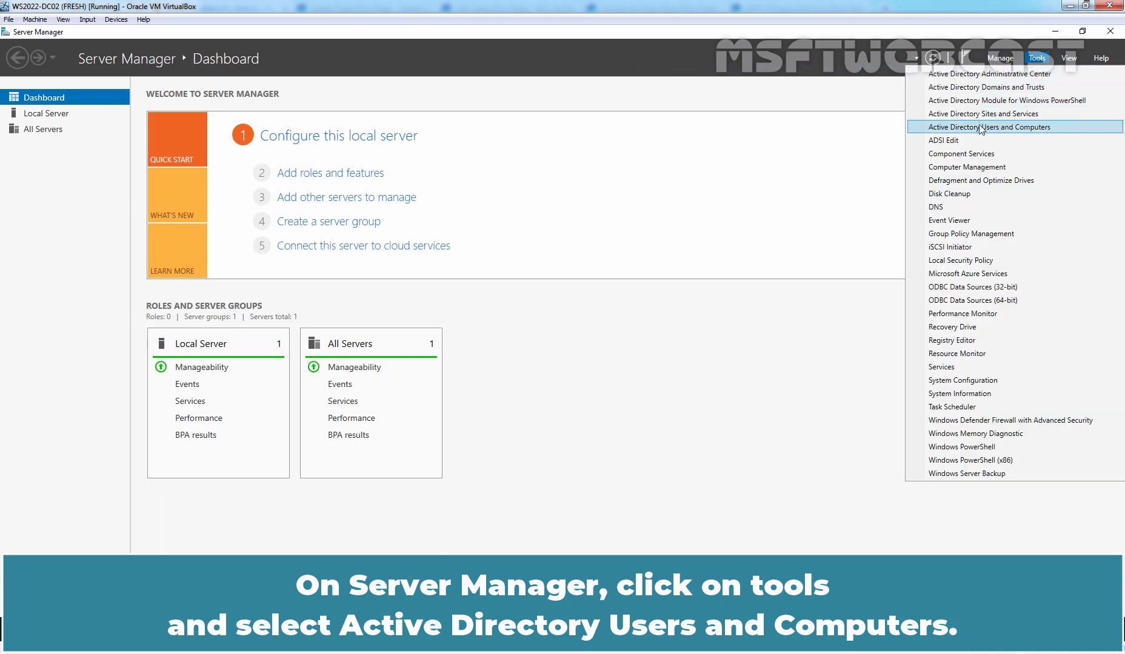
click(992, 127)
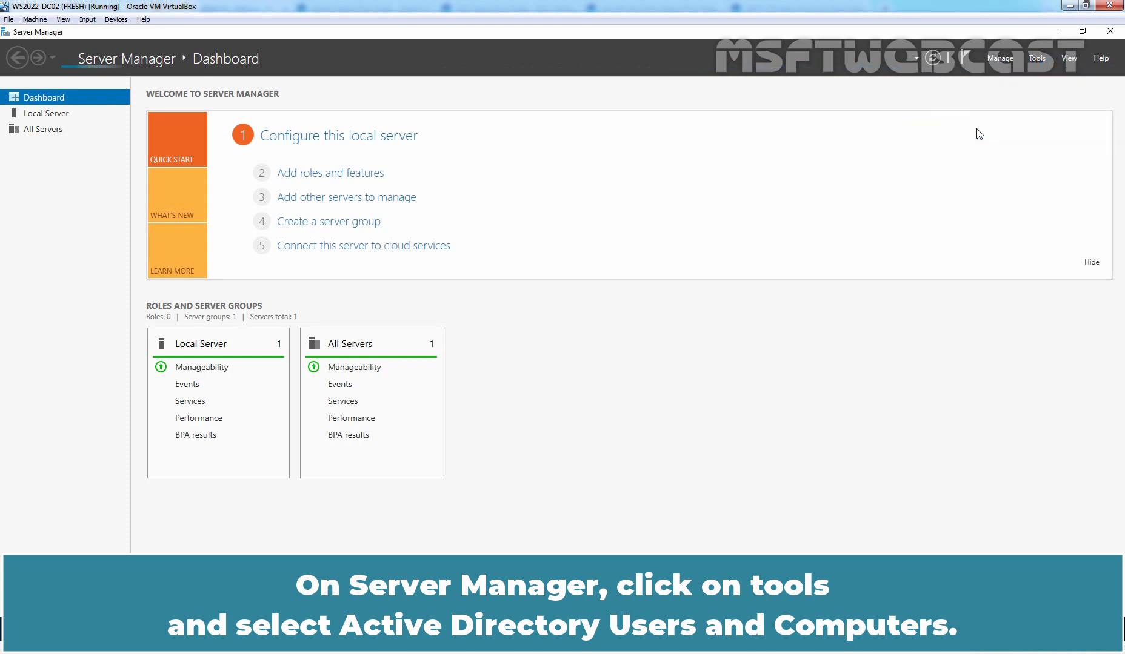
click(1036, 58)
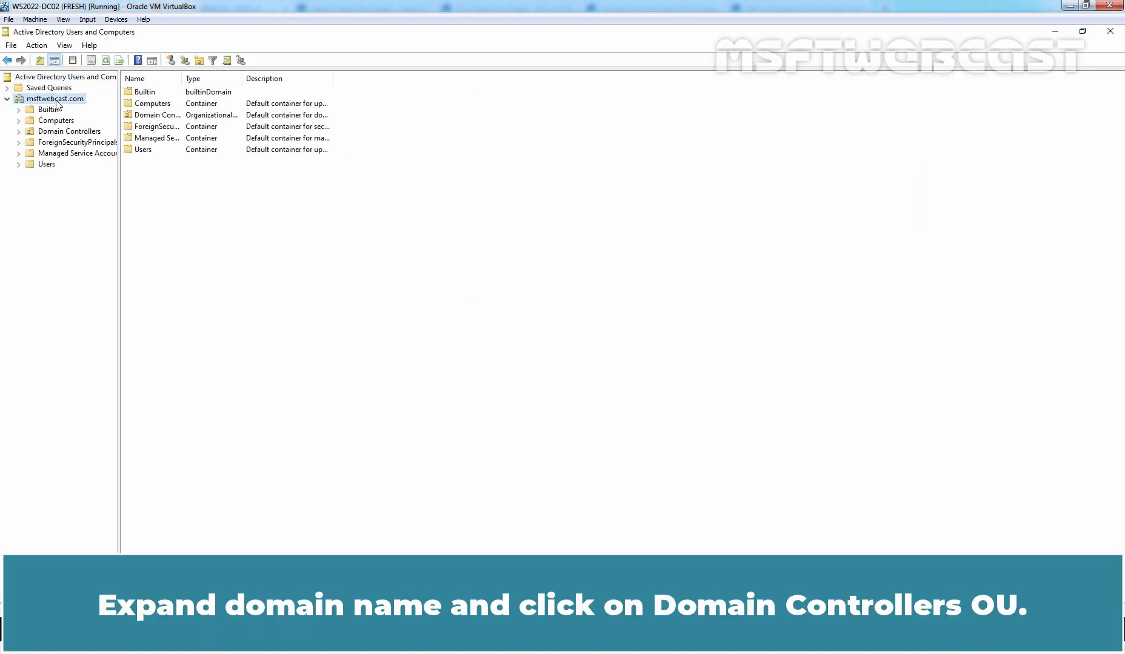
click(69, 131)
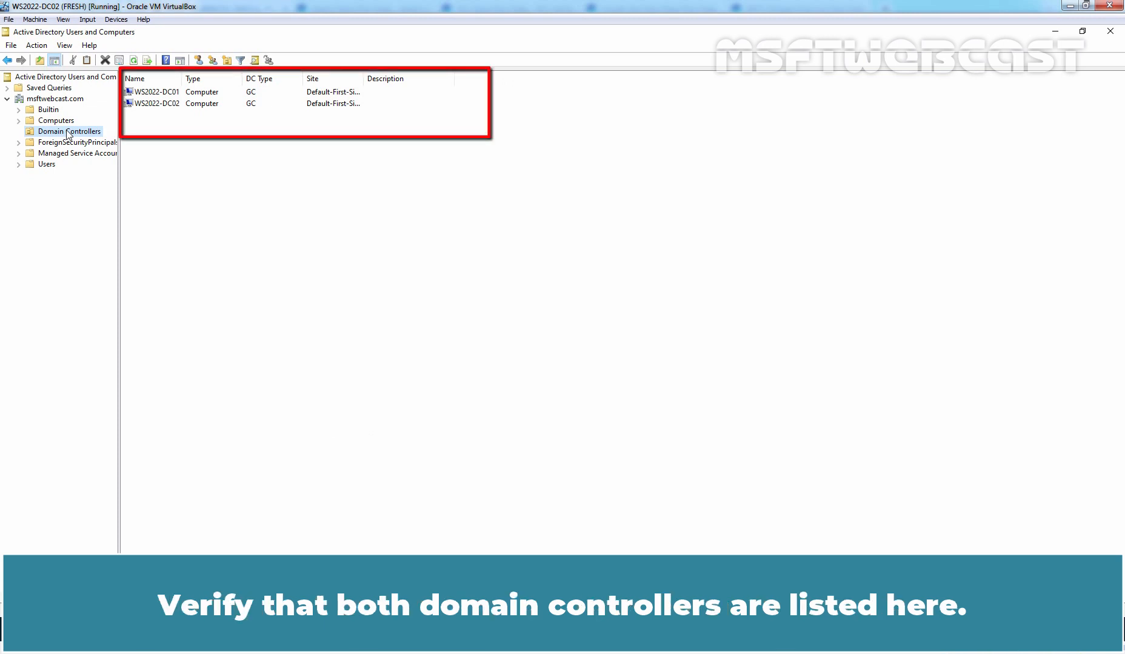
mouse_move(368, 78)
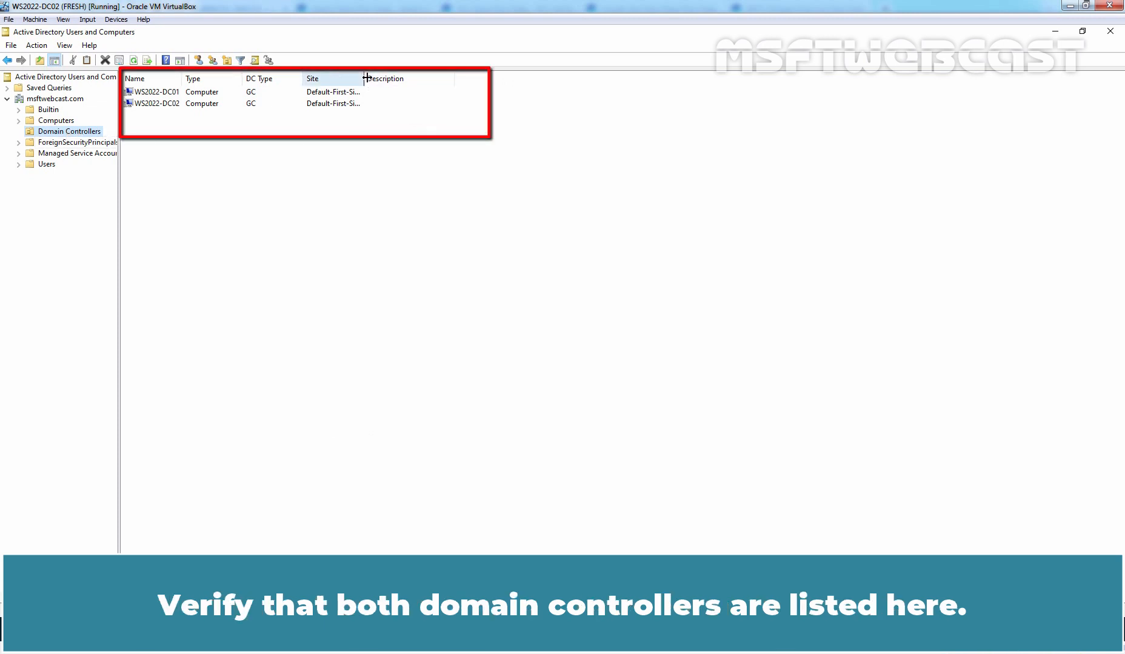